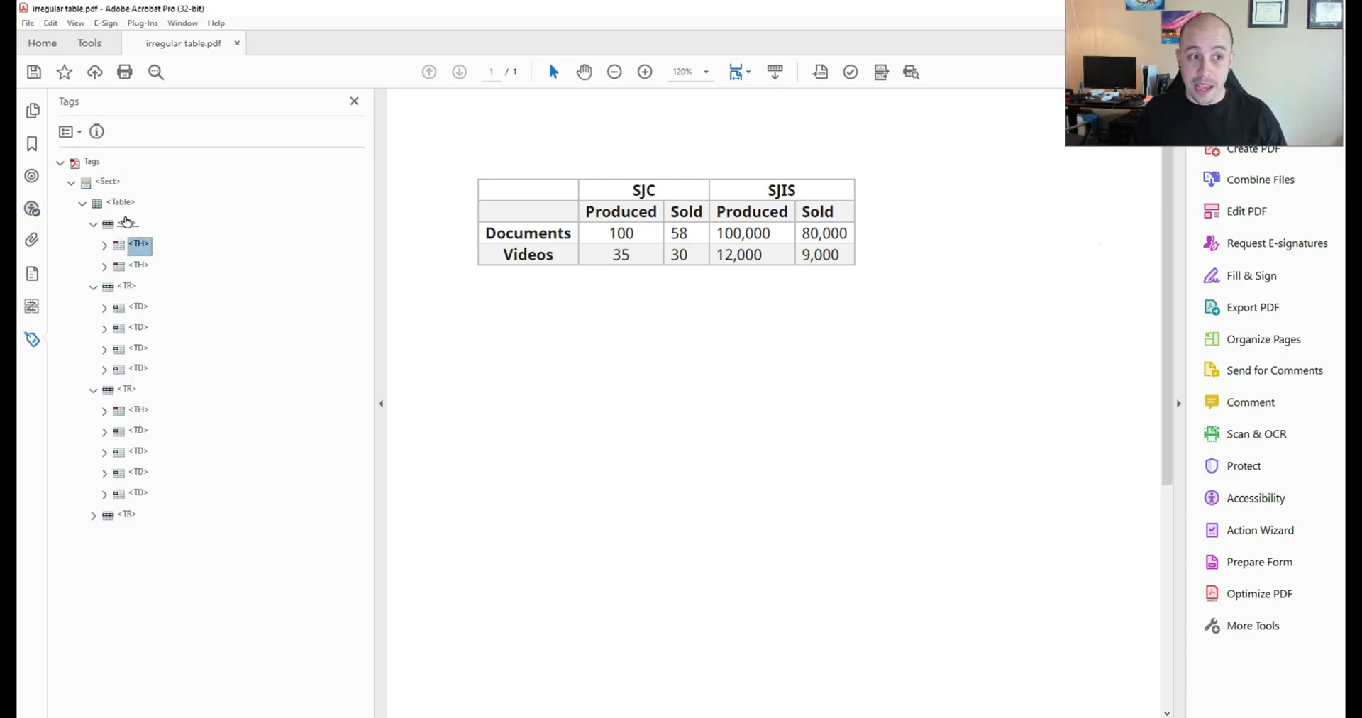
# - Inspect the first row's TH tags, including SJIS, and the second row's TD tags
pyautogui.click(120, 202)
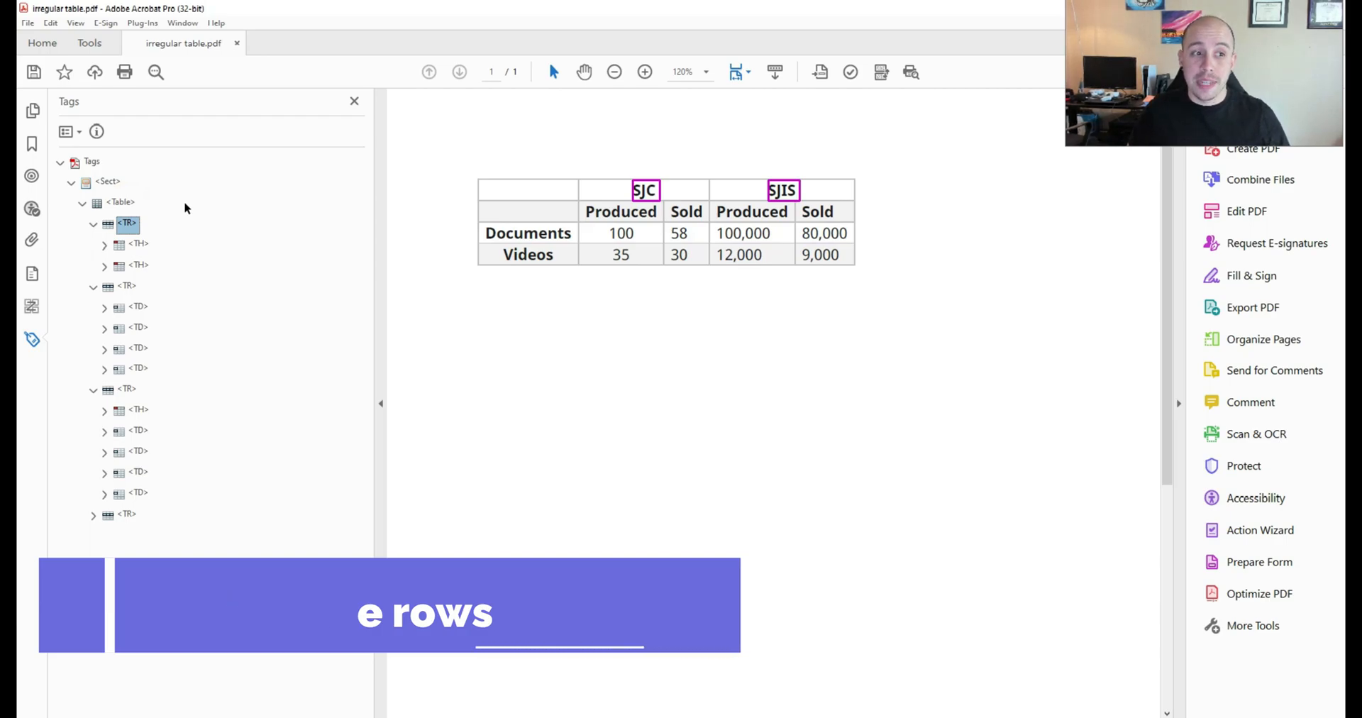
pyautogui.click(139, 266)
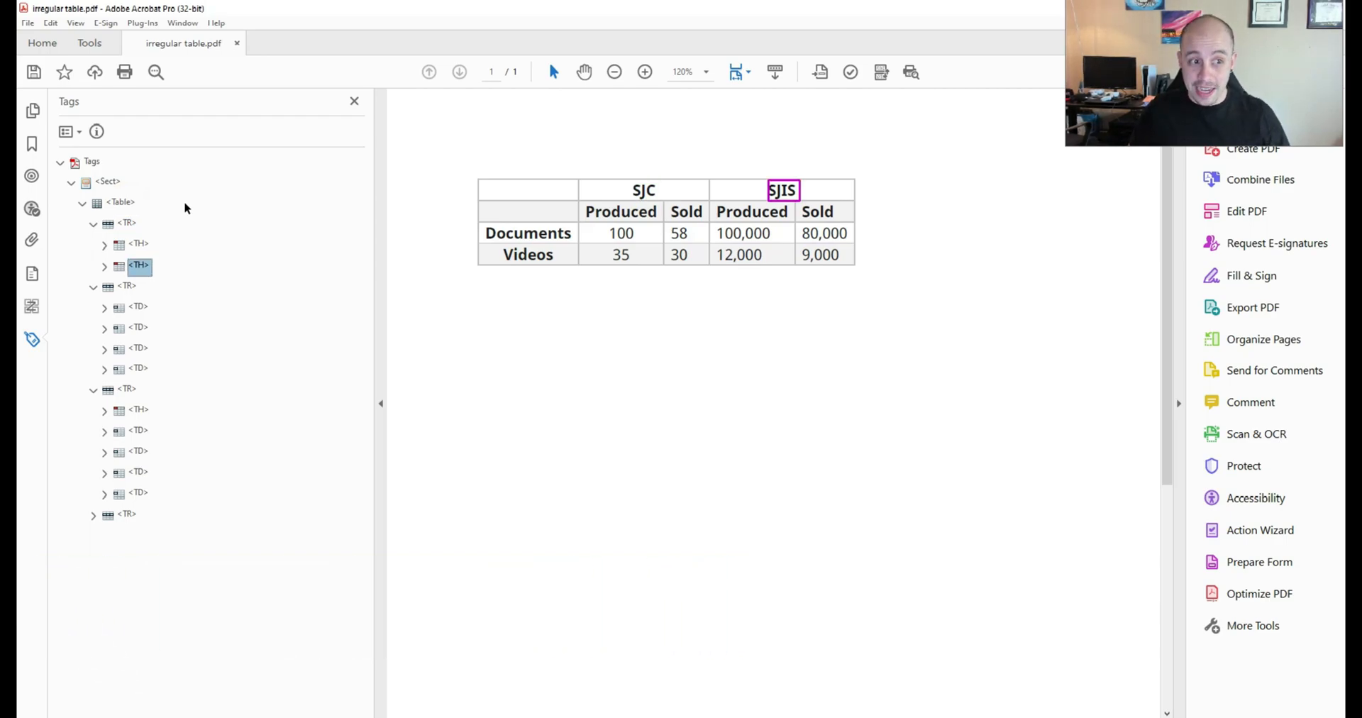
pyautogui.click(128, 286)
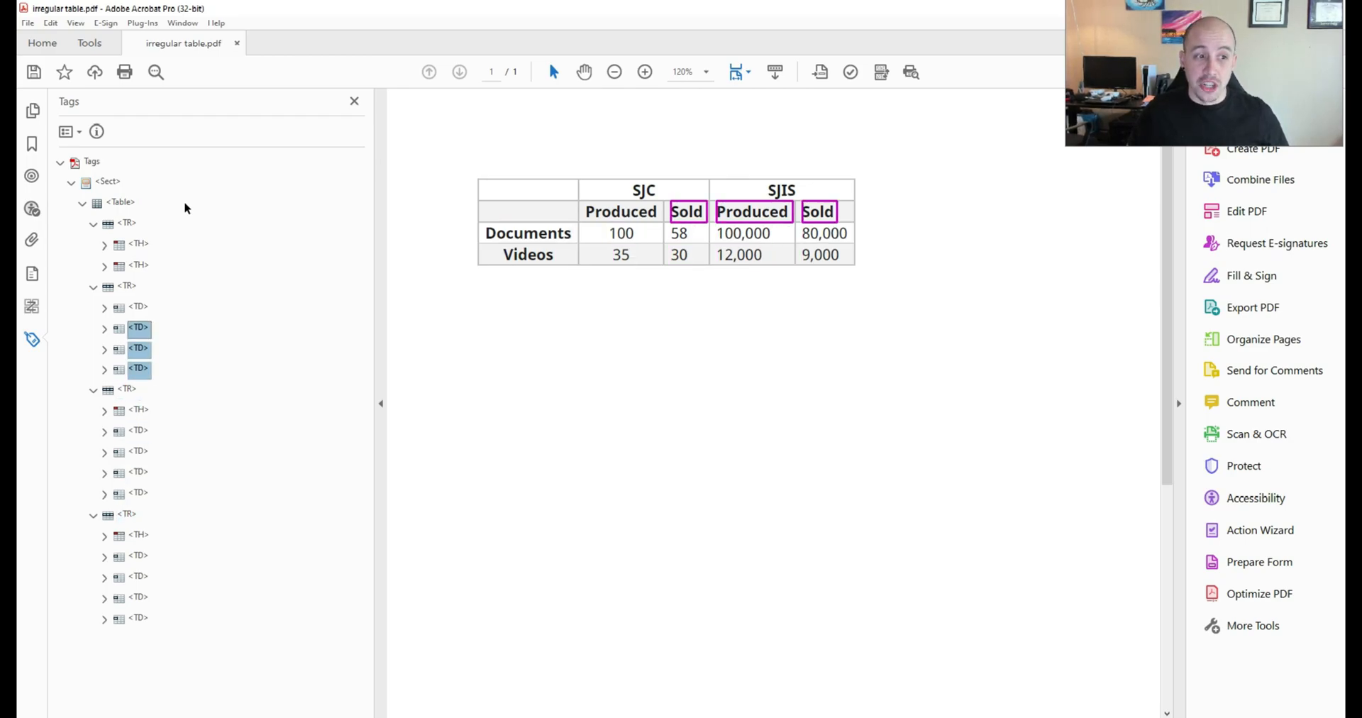
# - Retag the four selected second-row cells (Produced, Sold) as Table Header Cell
pyautogui.click(138, 308)
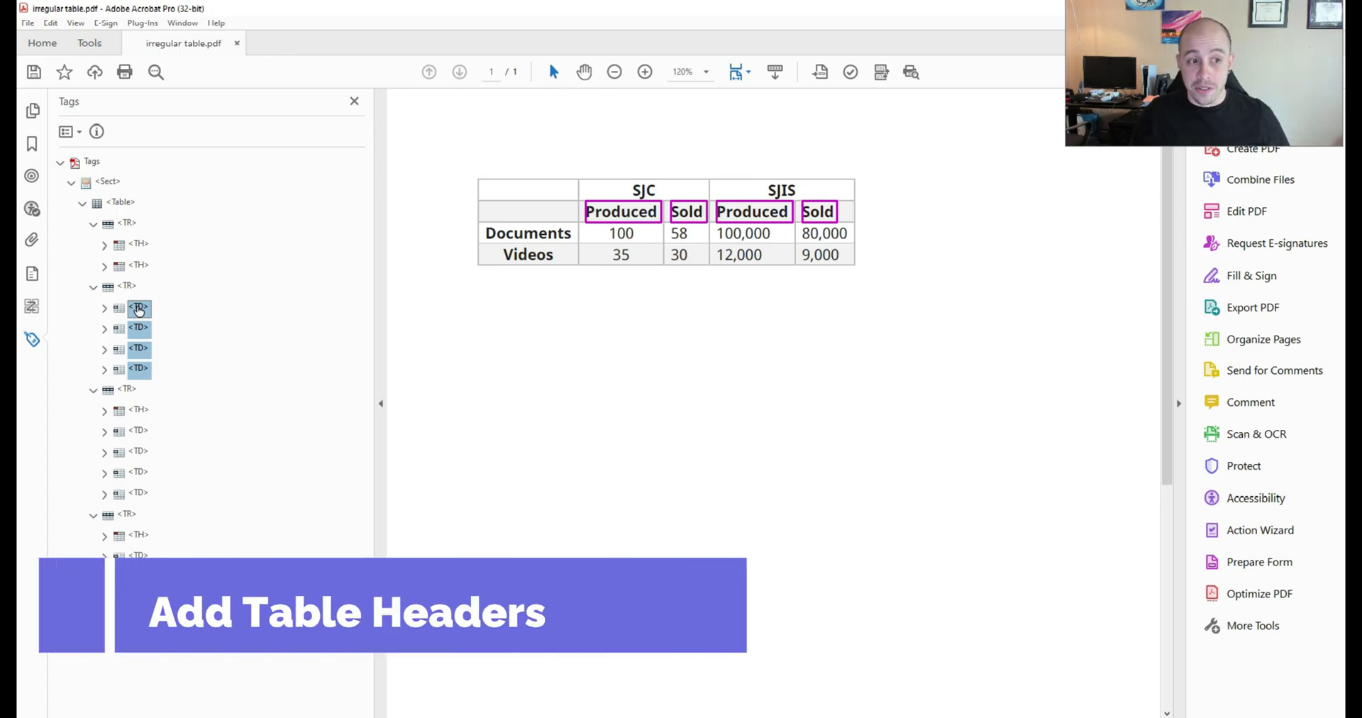
pyautogui.rightClick(138, 306)
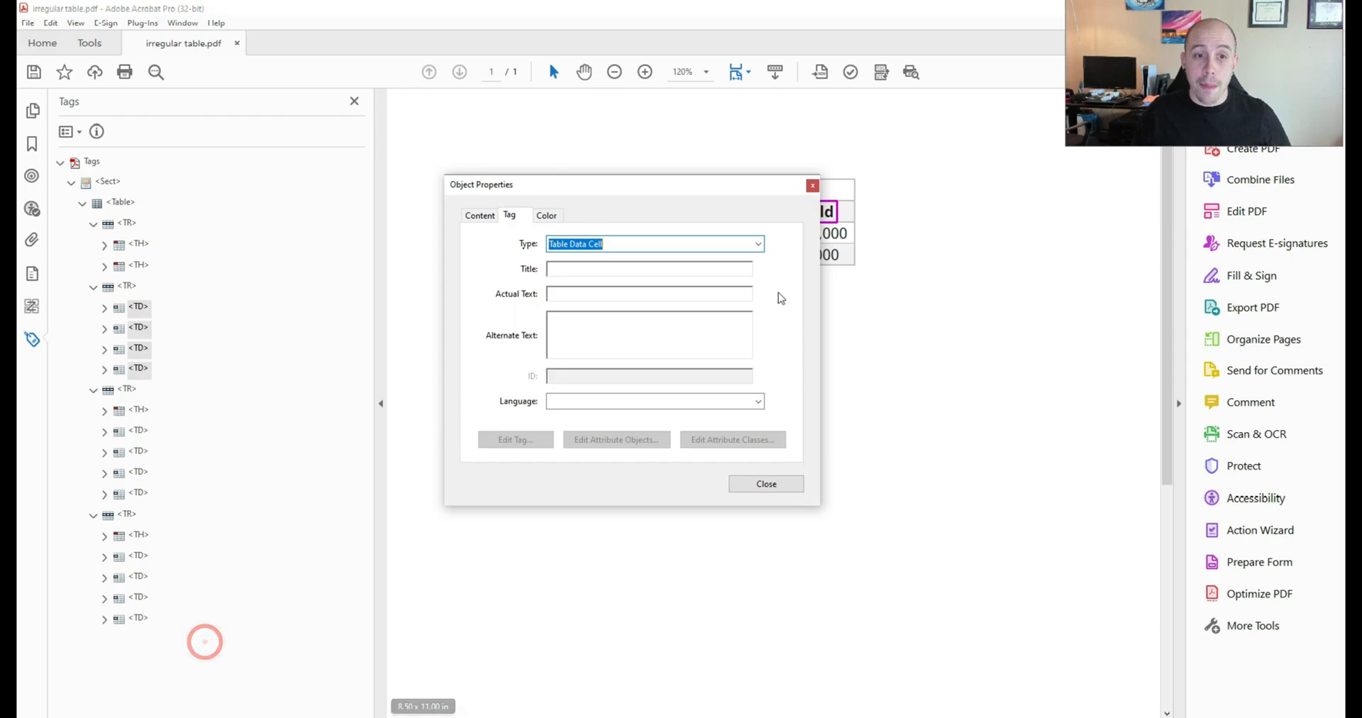
pyautogui.click(757, 244)
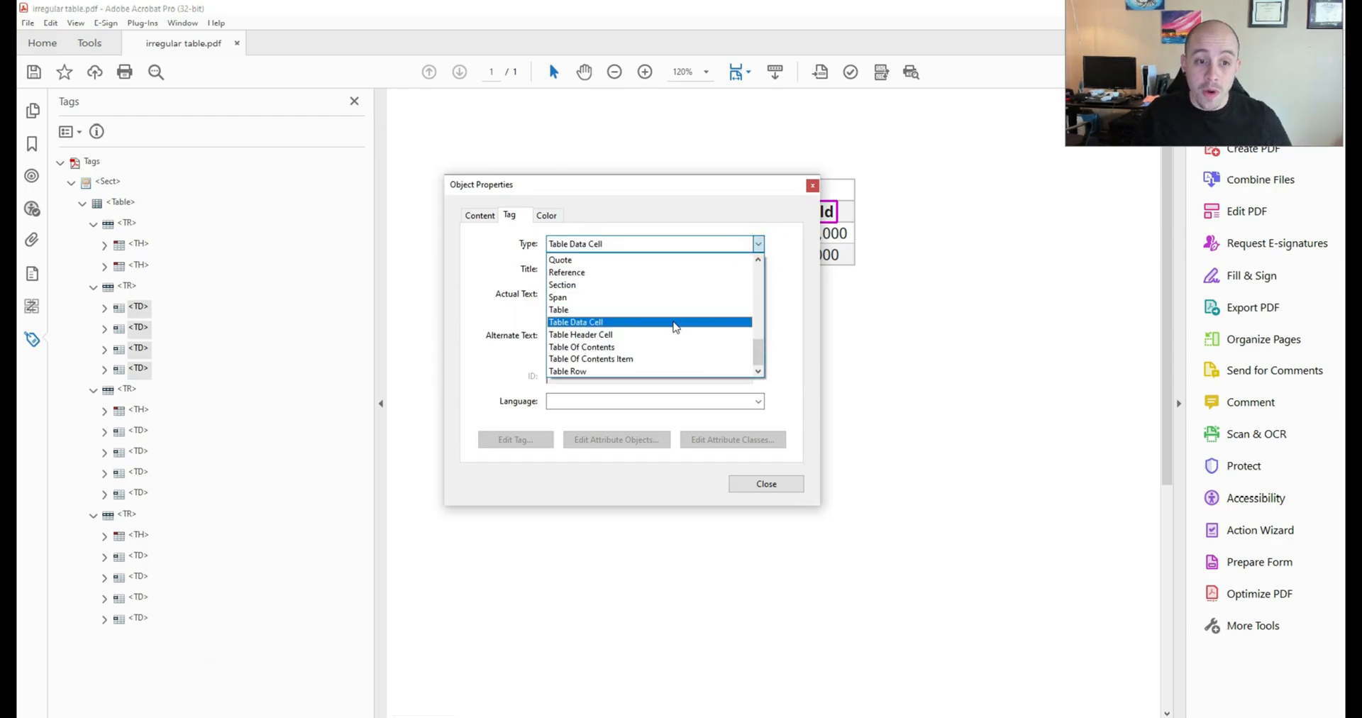
pyautogui.click(581, 335)
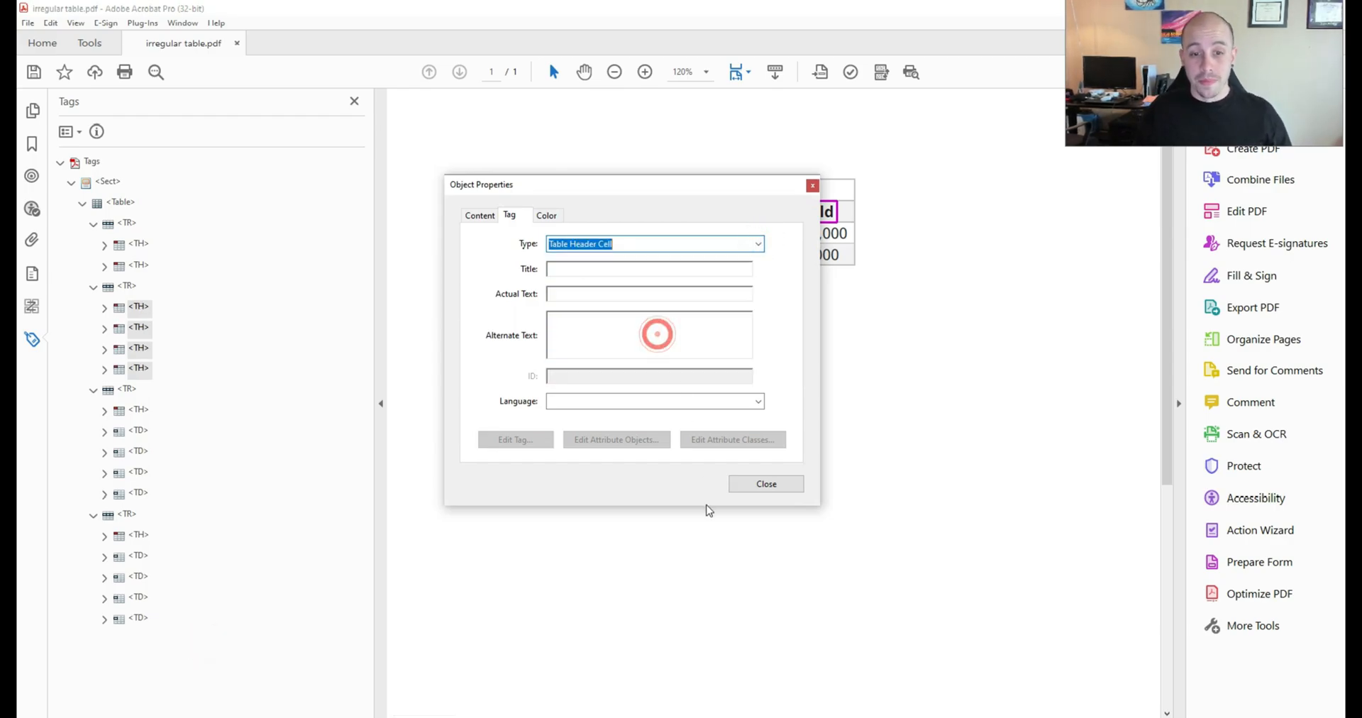
pyautogui.click(766, 484)
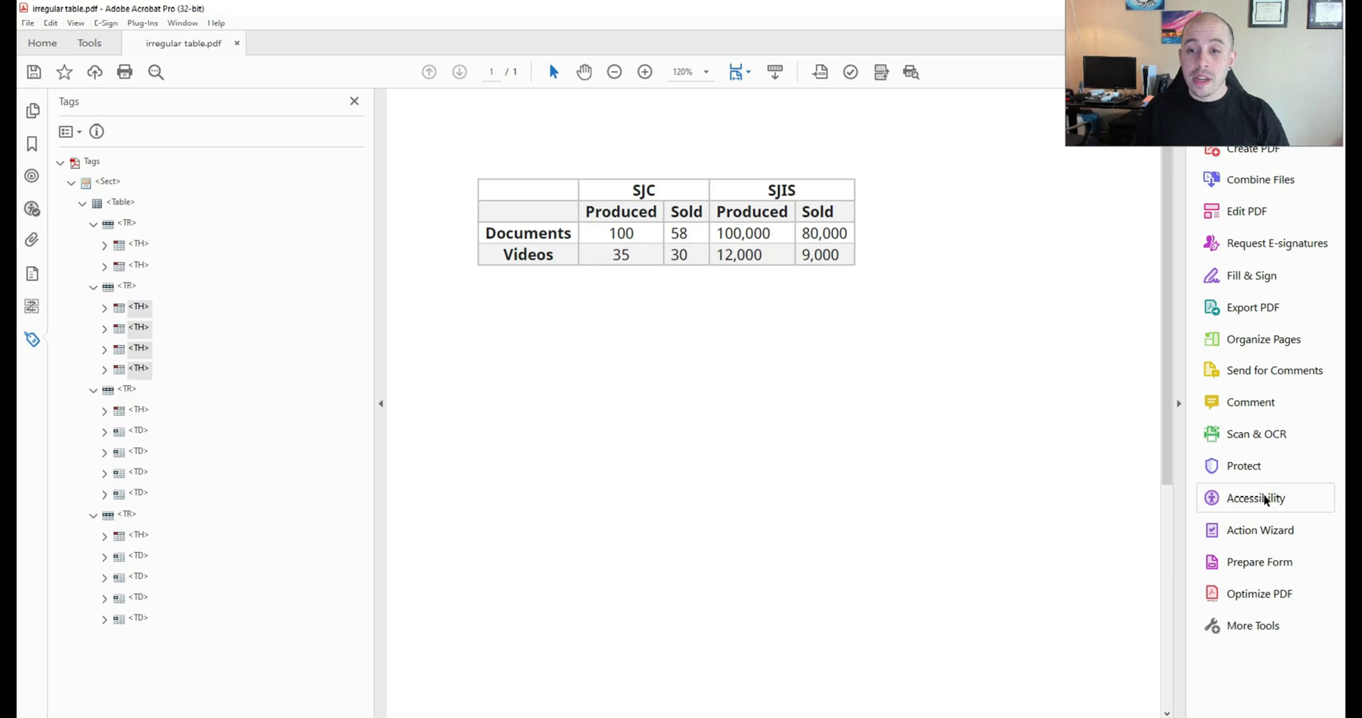
# - Open Reading Order from Accessibility tools and show the Table Editor with cells labelled
pyautogui.click(1254, 499)
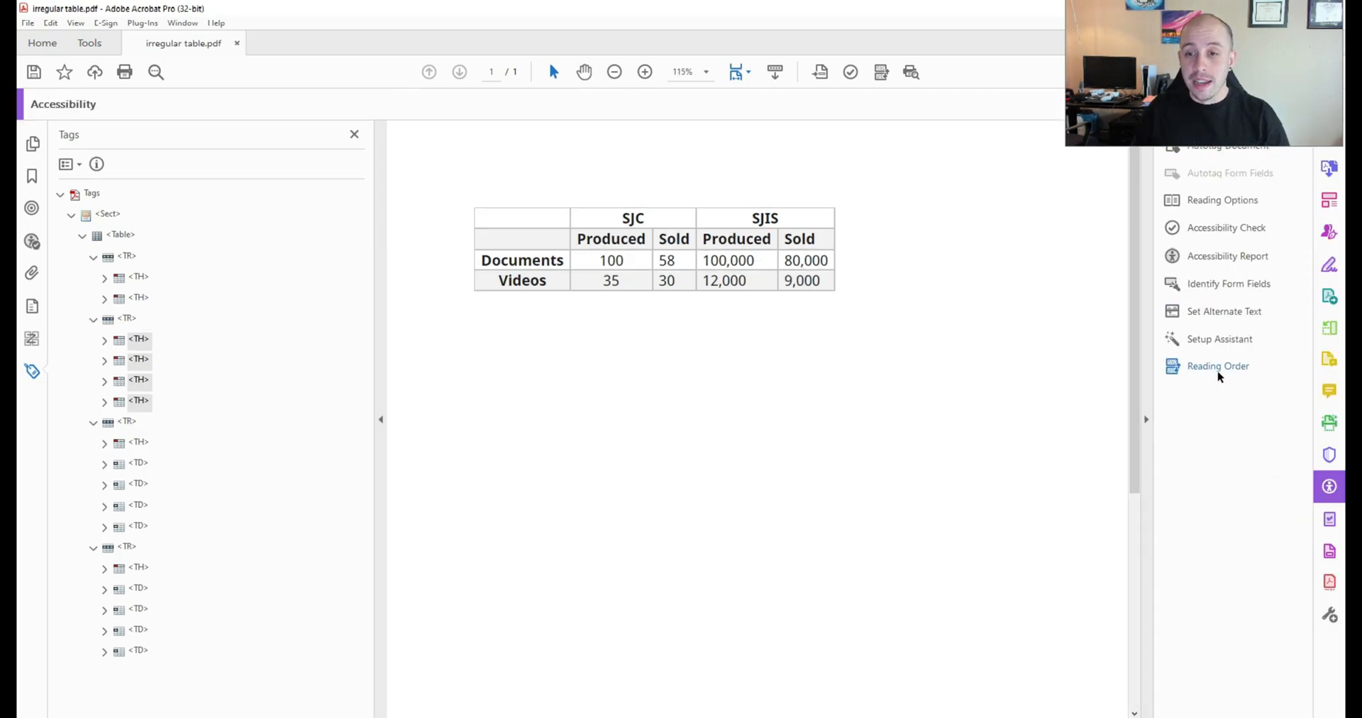
pyautogui.click(1217, 366)
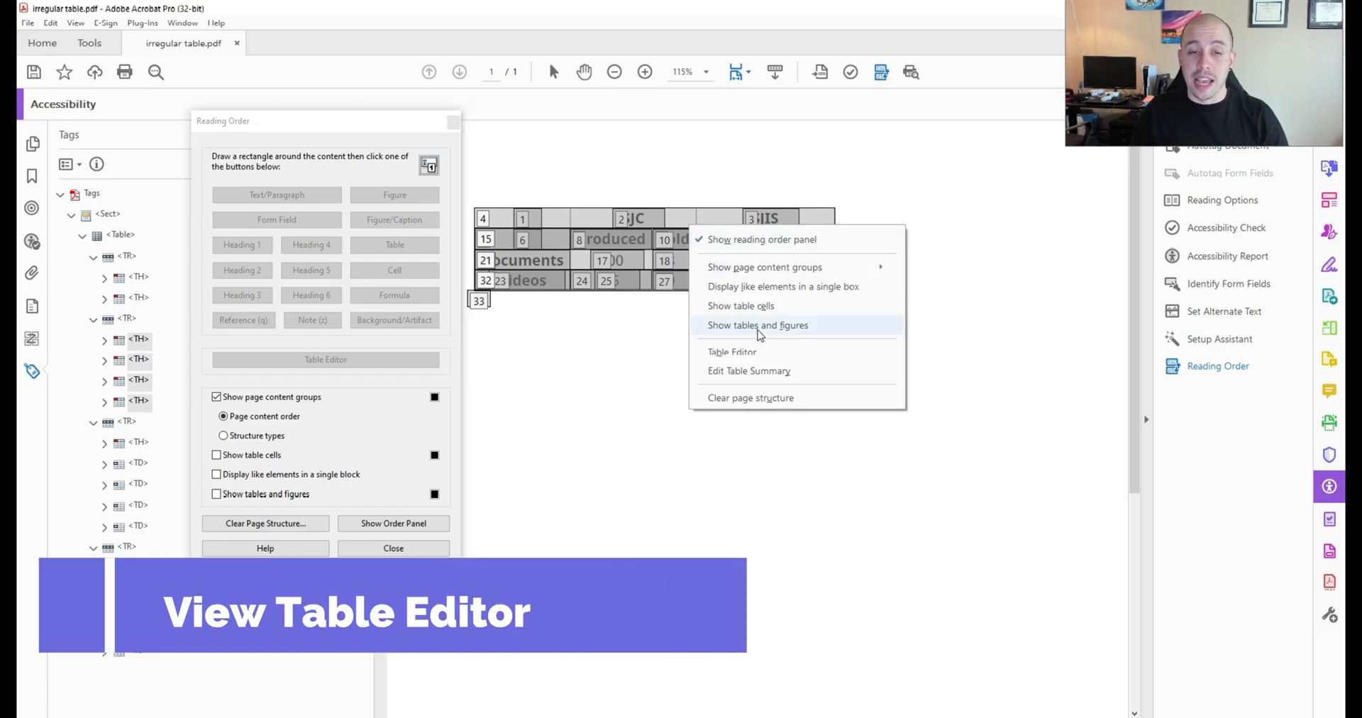
pyautogui.click(740, 305)
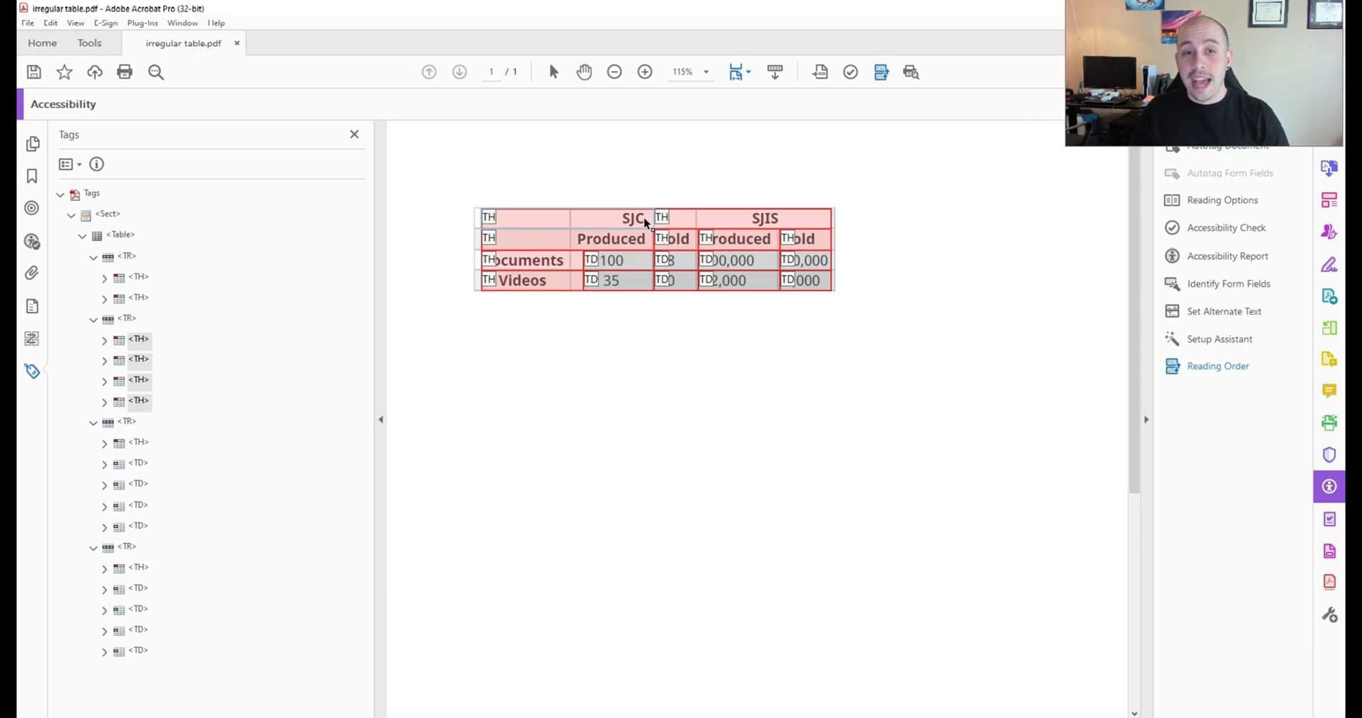
pyautogui.moveTo(687, 250)
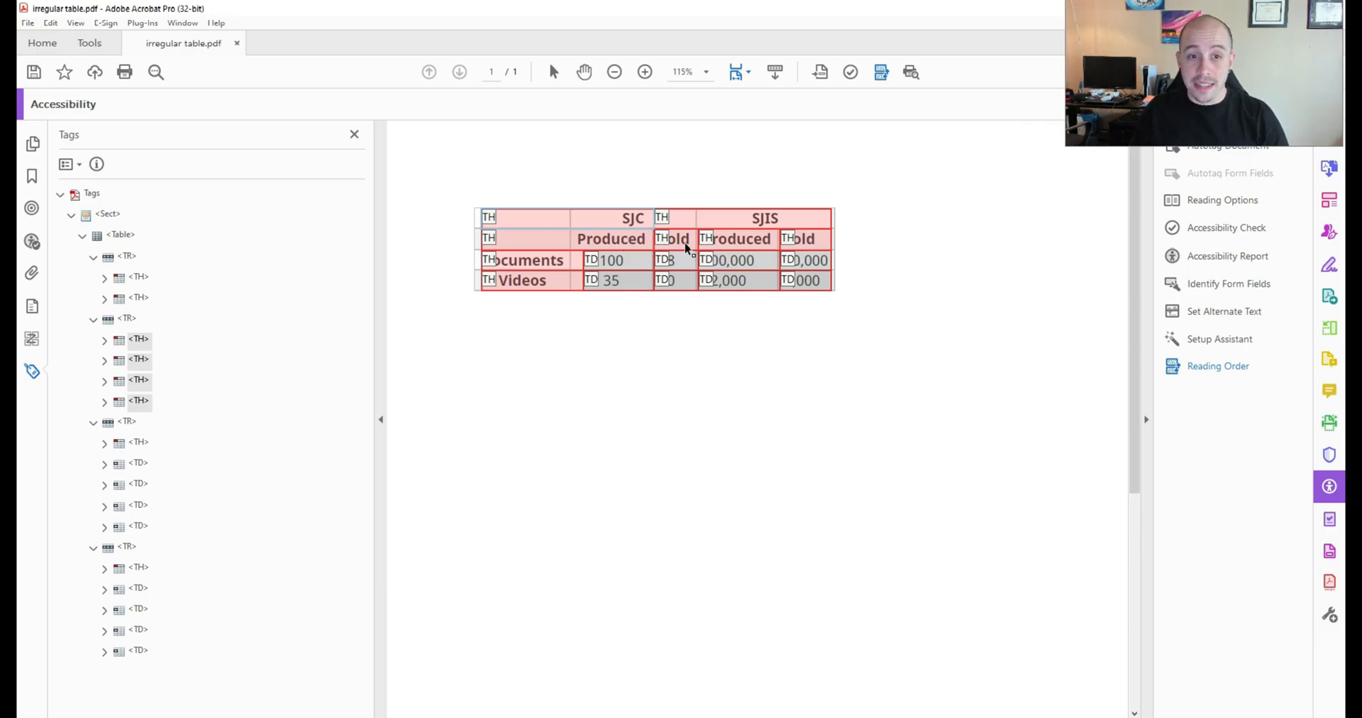
pyautogui.moveTo(678, 252)
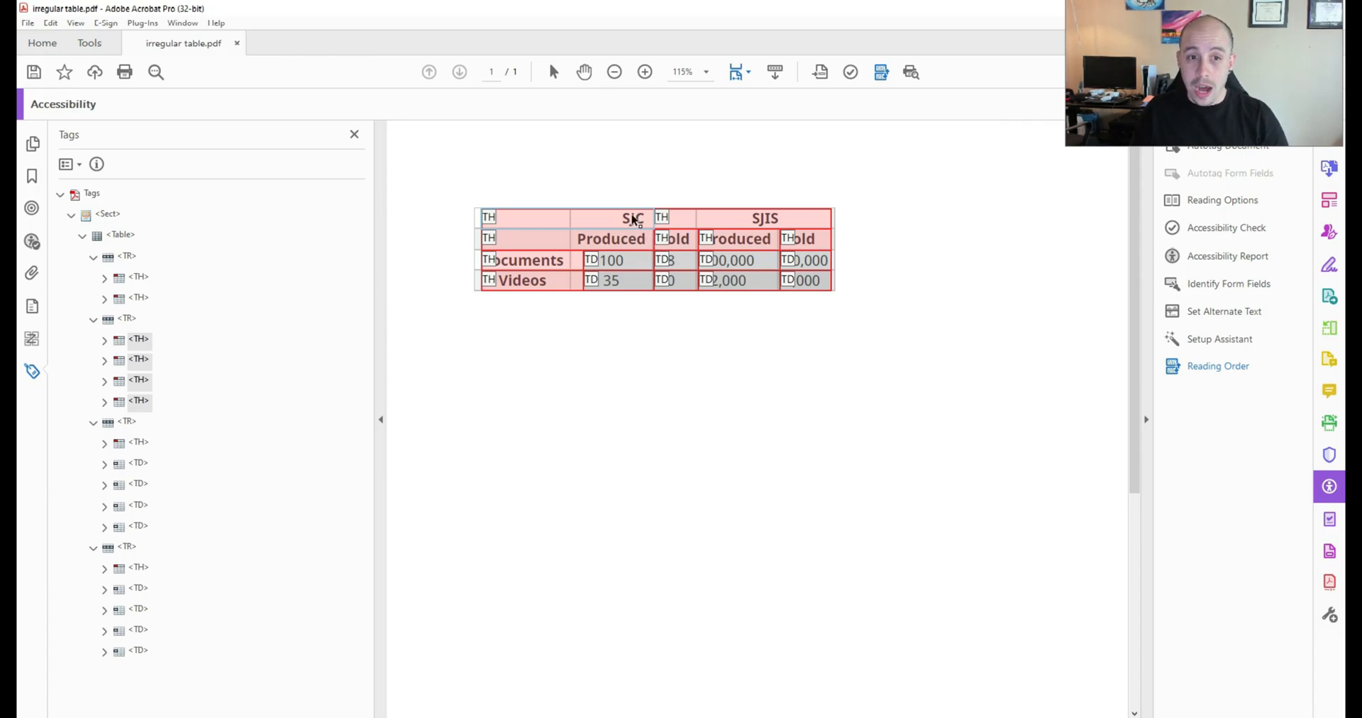
# - Set the SJC header cell's column span to 2
pyautogui.rightClick(630, 217)
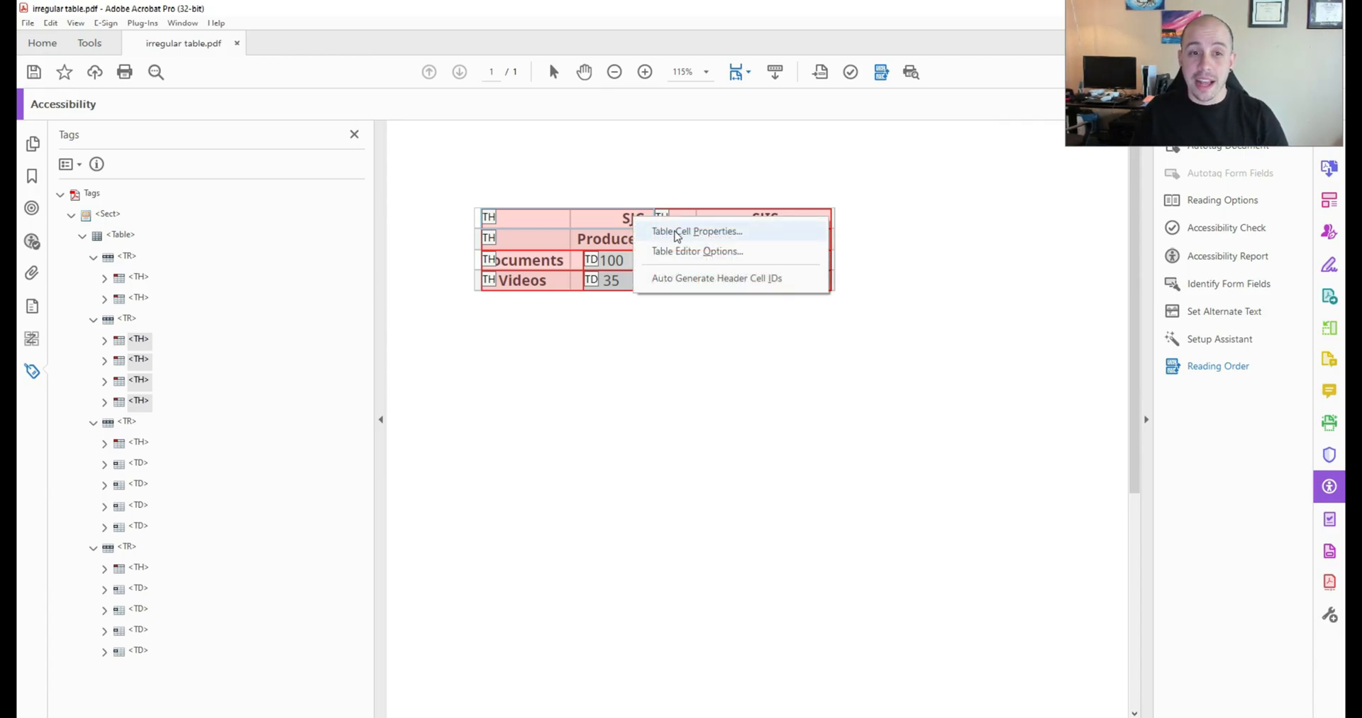
pyautogui.click(698, 231)
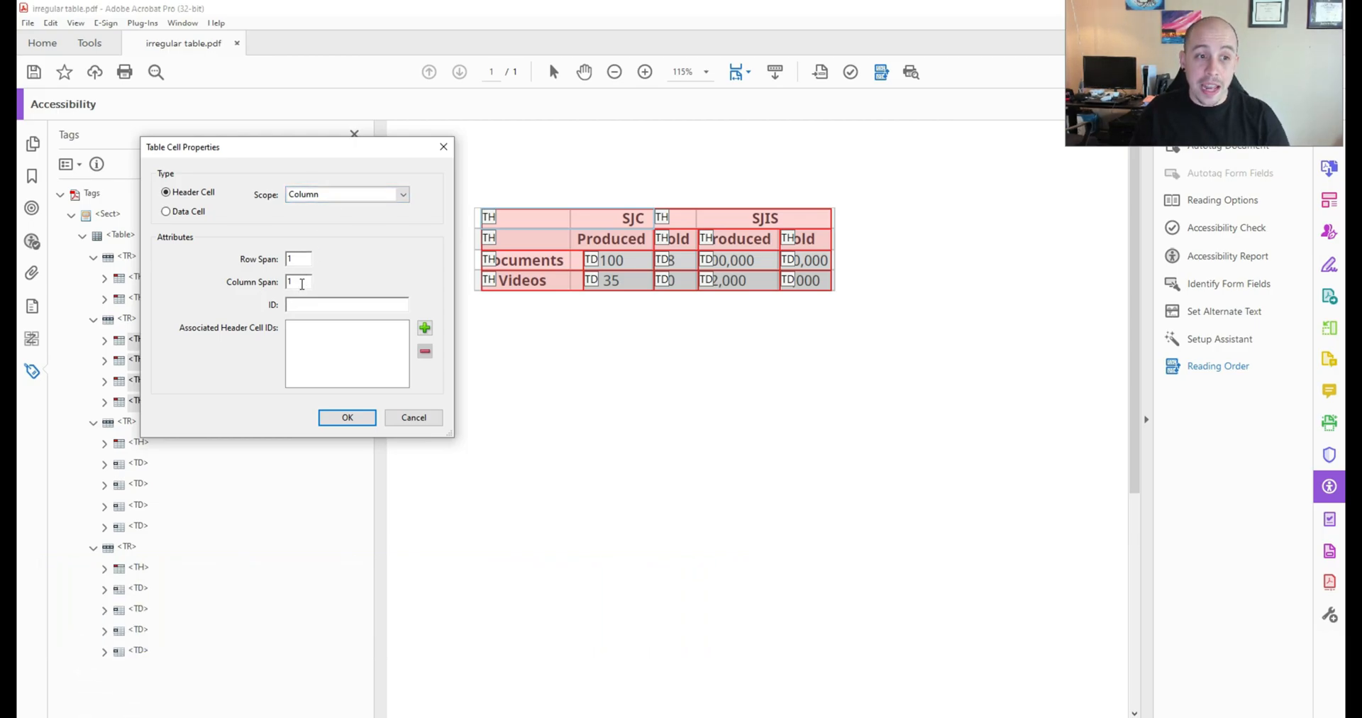
pyautogui.click(298, 282)
pyautogui.write('2')
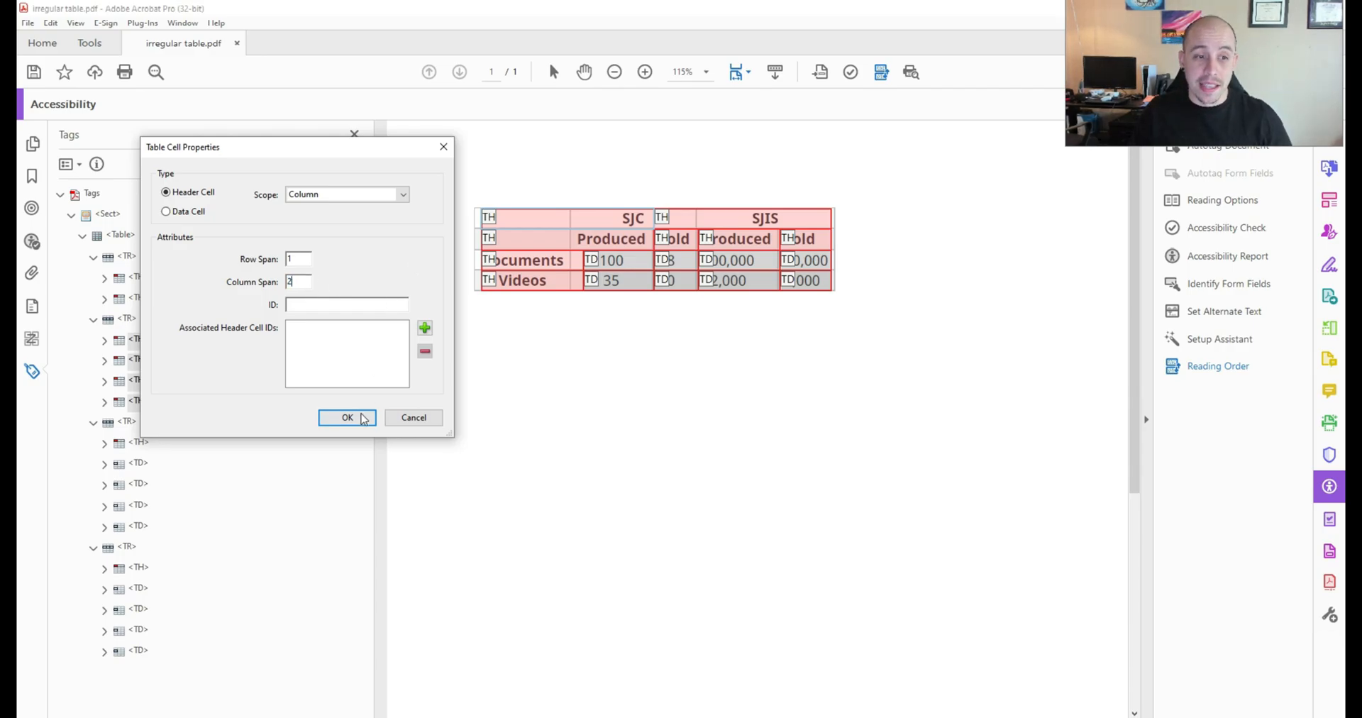
pyautogui.click(347, 418)
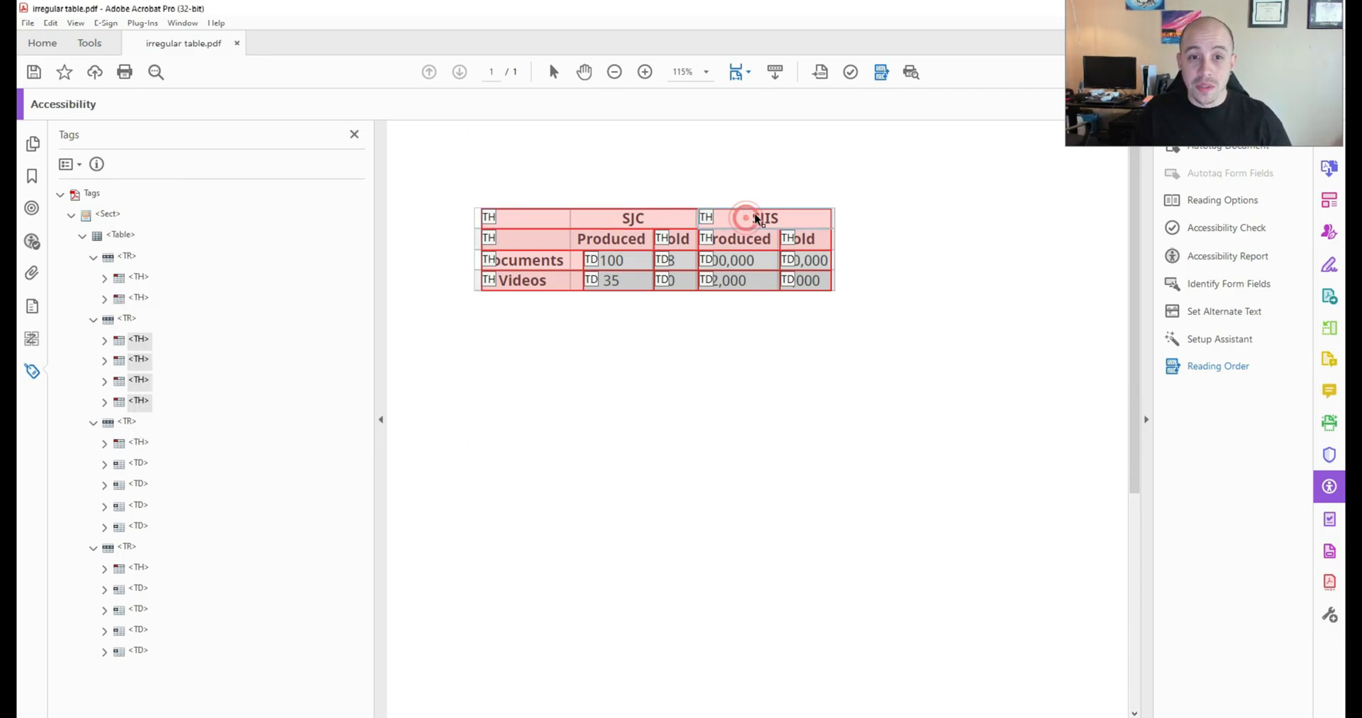
# - Give the SJIS header a two-column span, then rerun the accessibility check
pyautogui.click(747, 217)
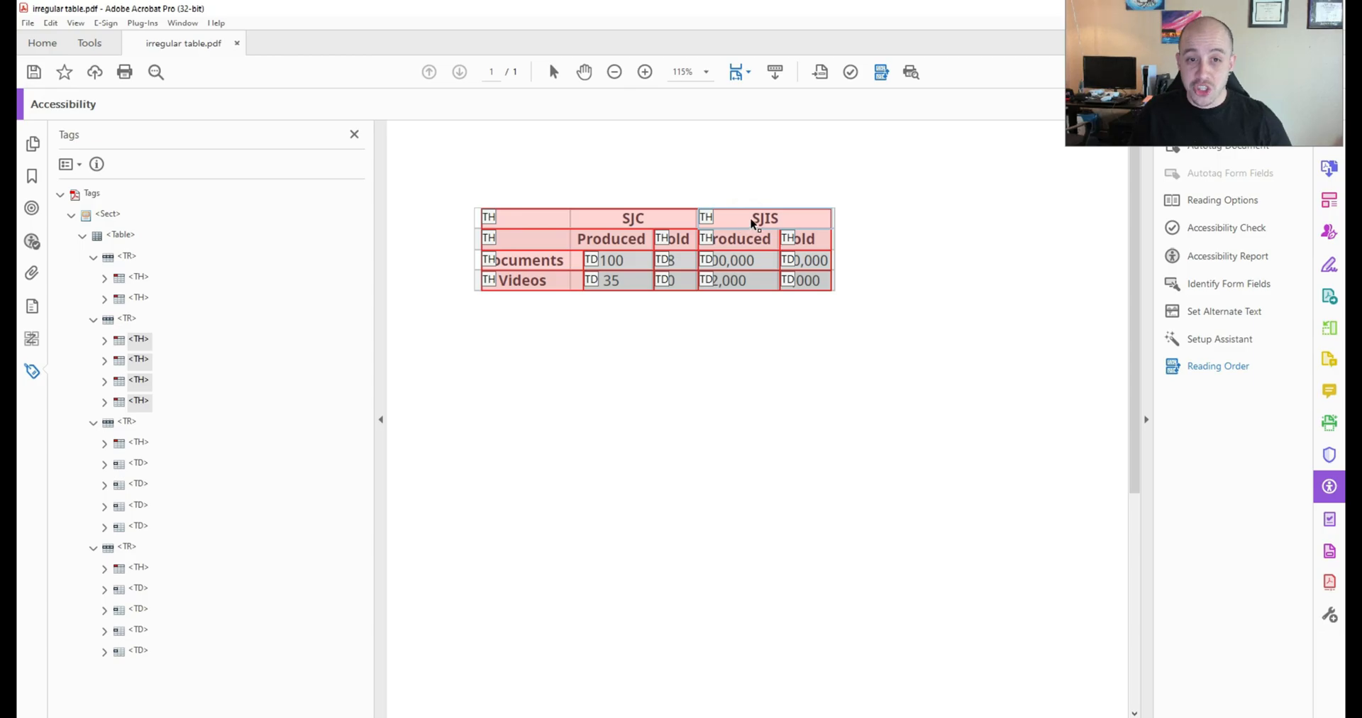
pyautogui.rightClick(751, 225)
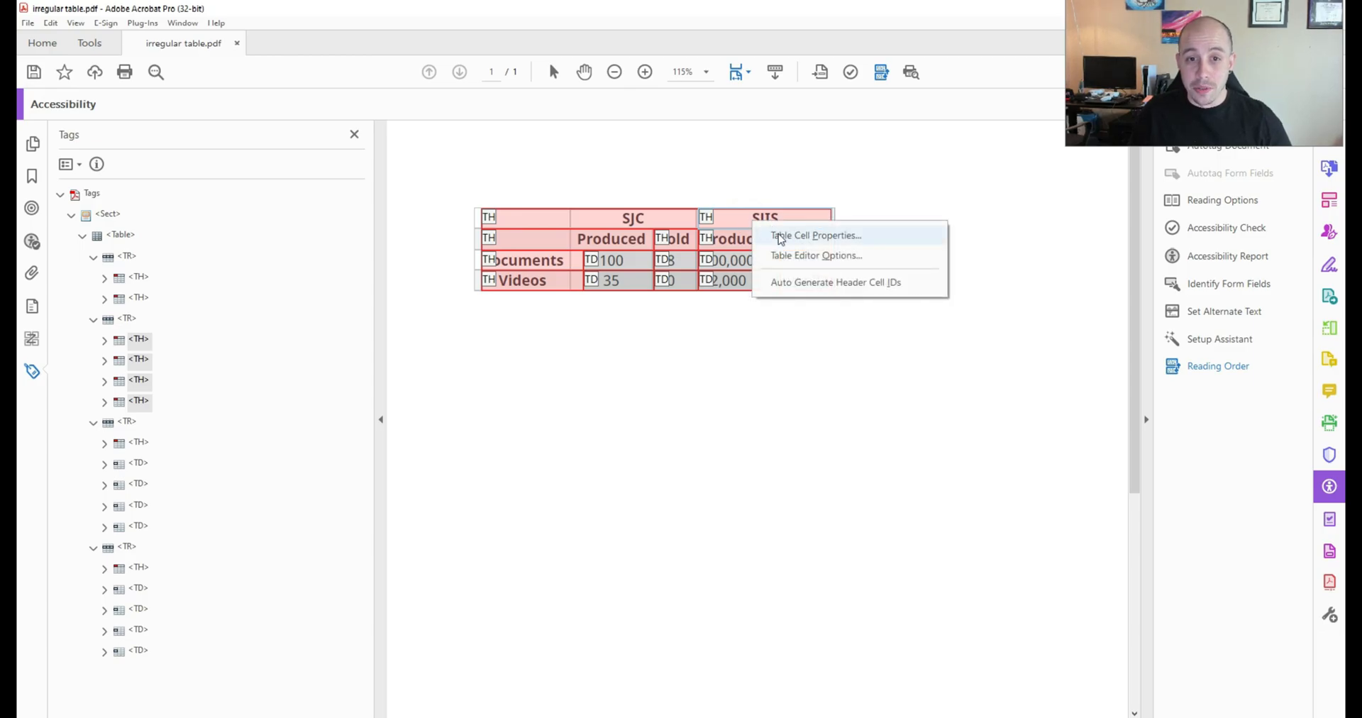
pyautogui.click(815, 235)
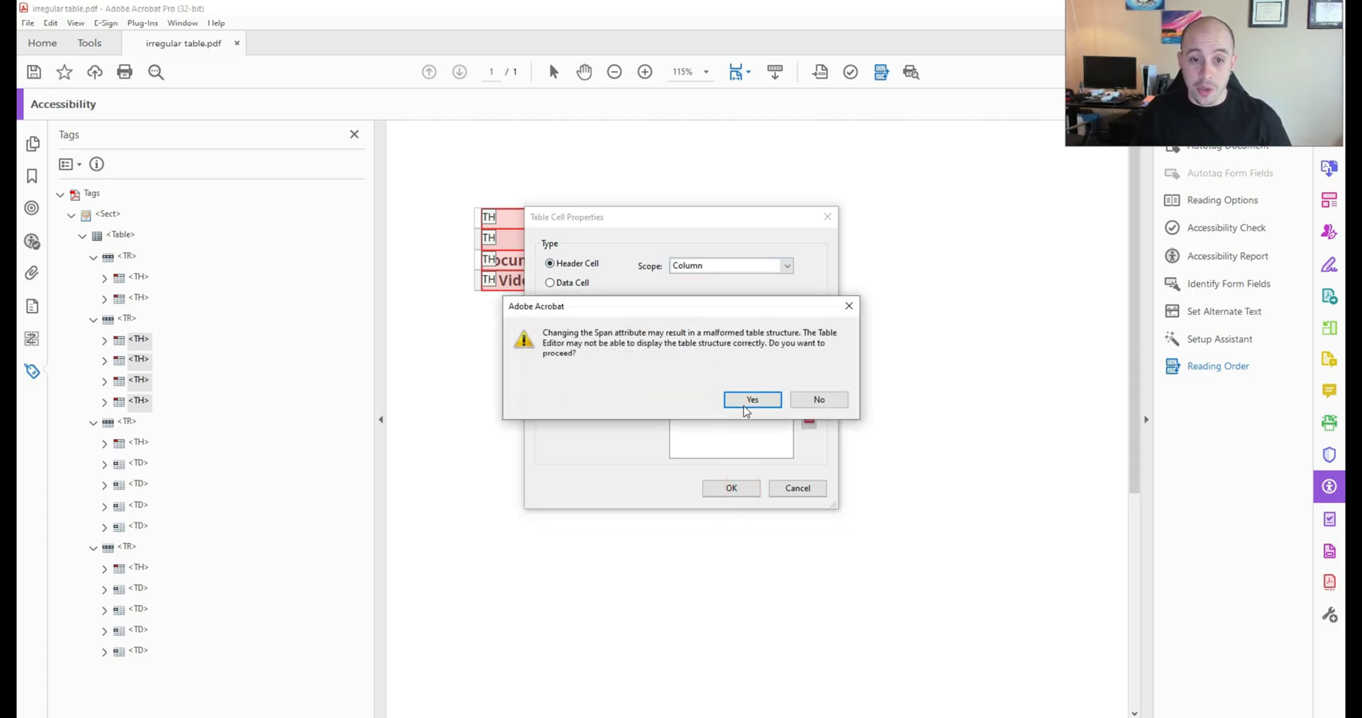
pyautogui.click(751, 398)
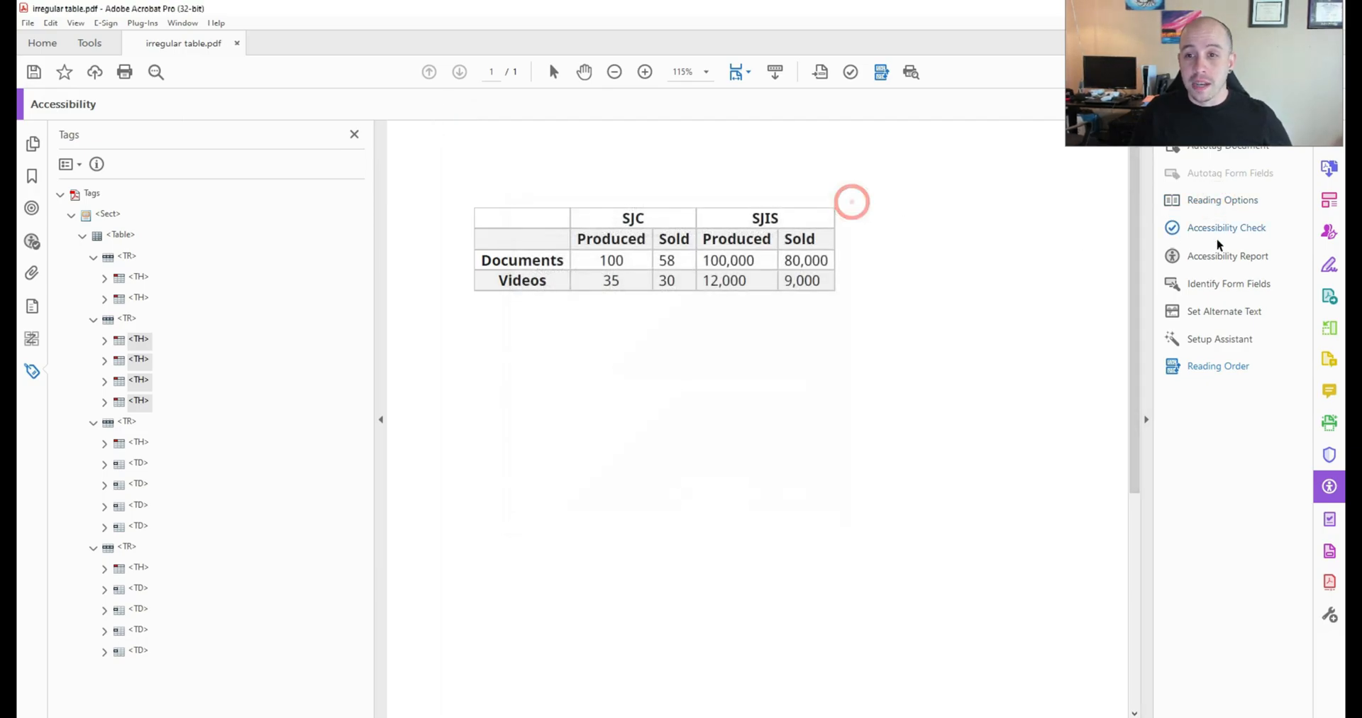
pyautogui.click(1226, 227)
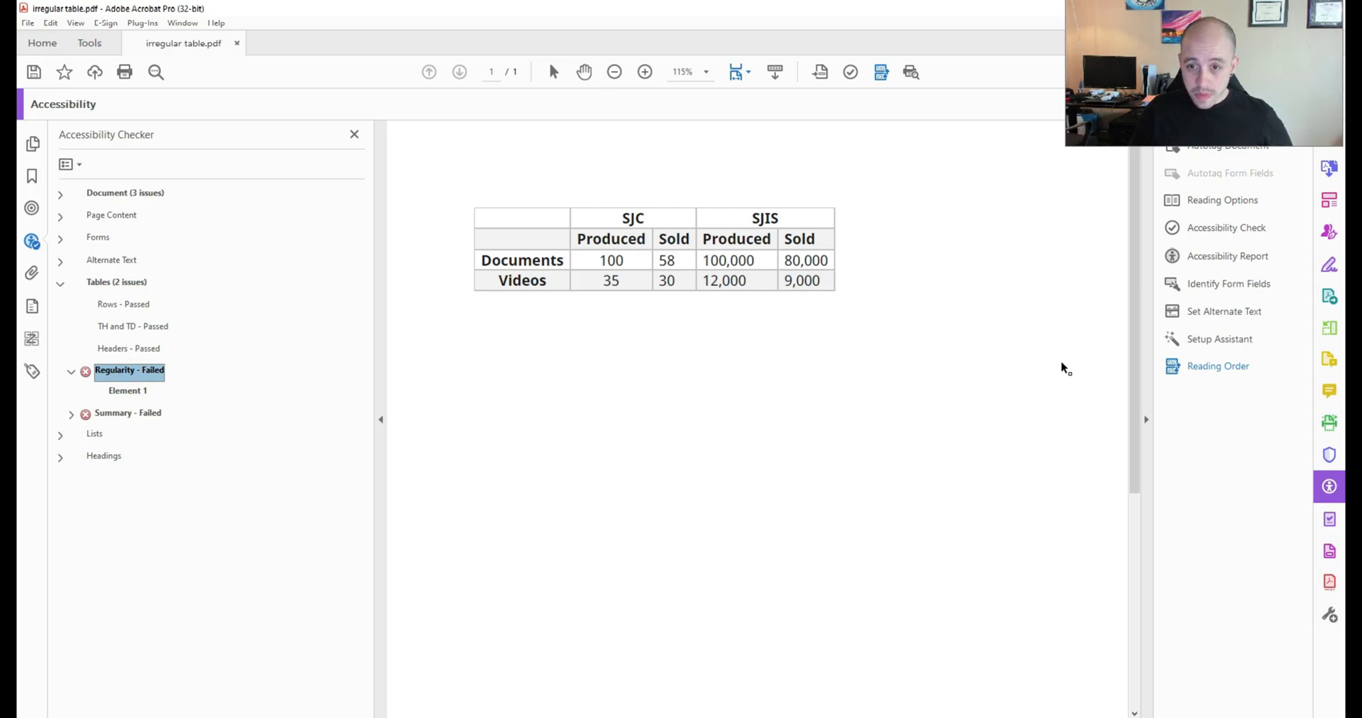
pyautogui.click(1219, 366)
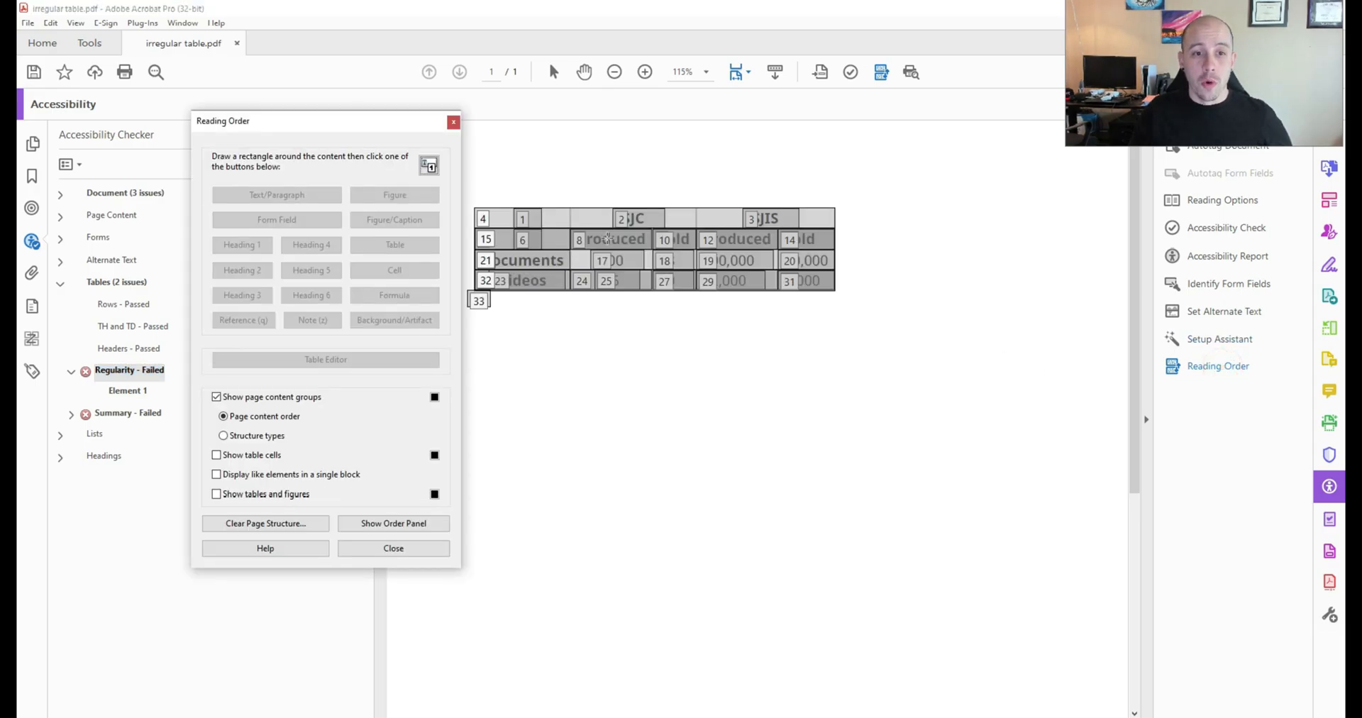
# - Review a Produced header cell's spans, set Column scope, and close its properties
pyautogui.click(392, 548)
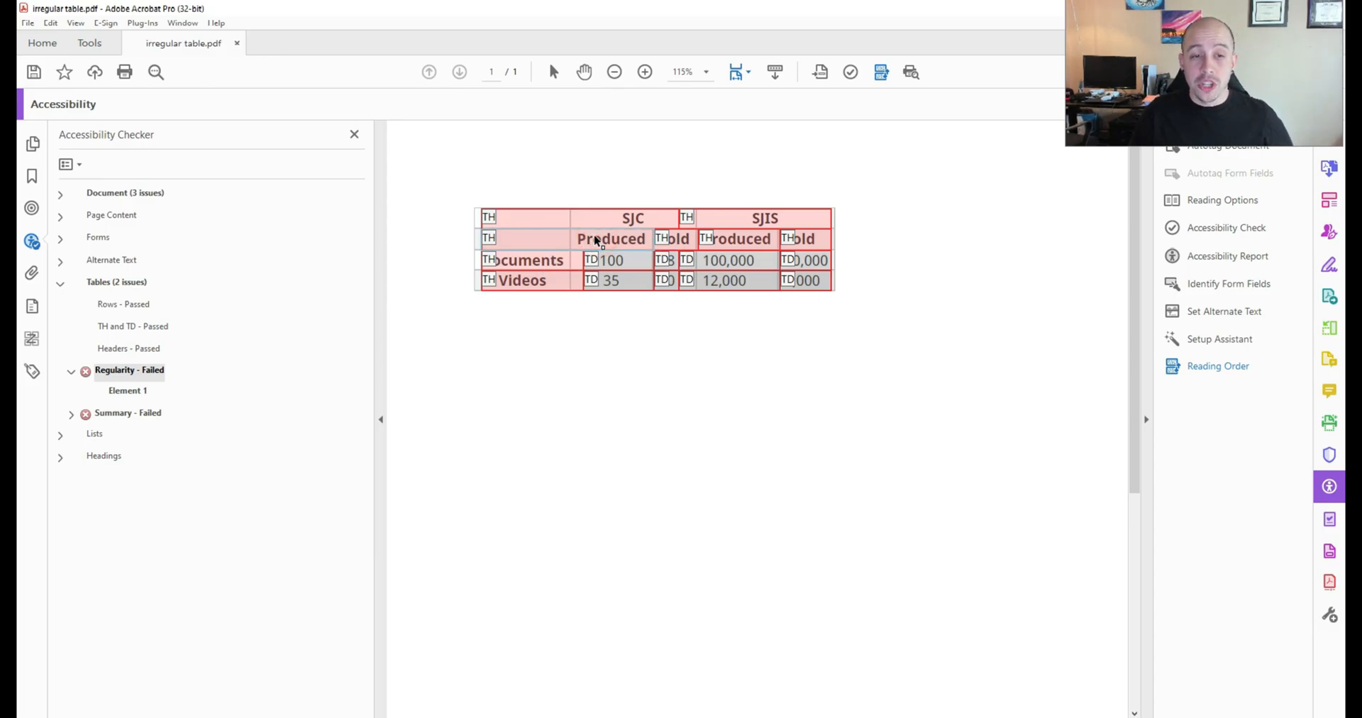
pyautogui.moveTo(605, 246)
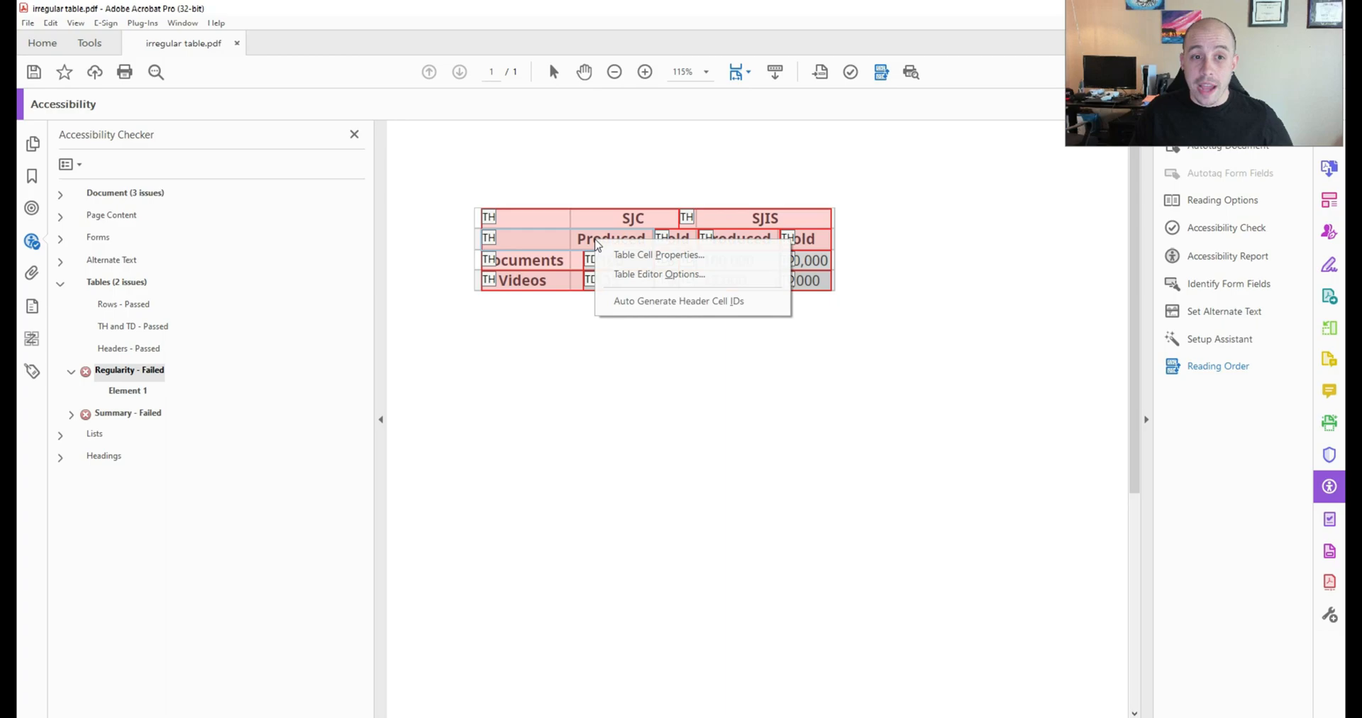
pyautogui.click(658, 255)
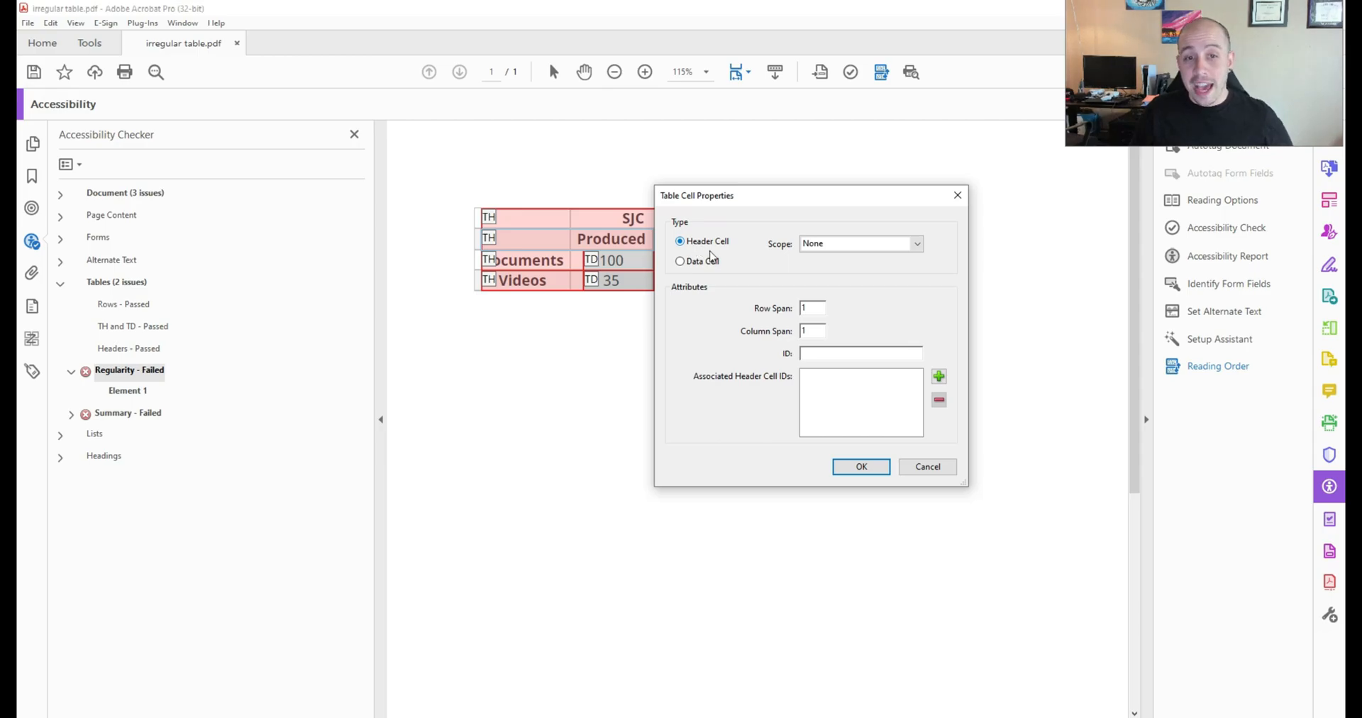
pyautogui.click(859, 244)
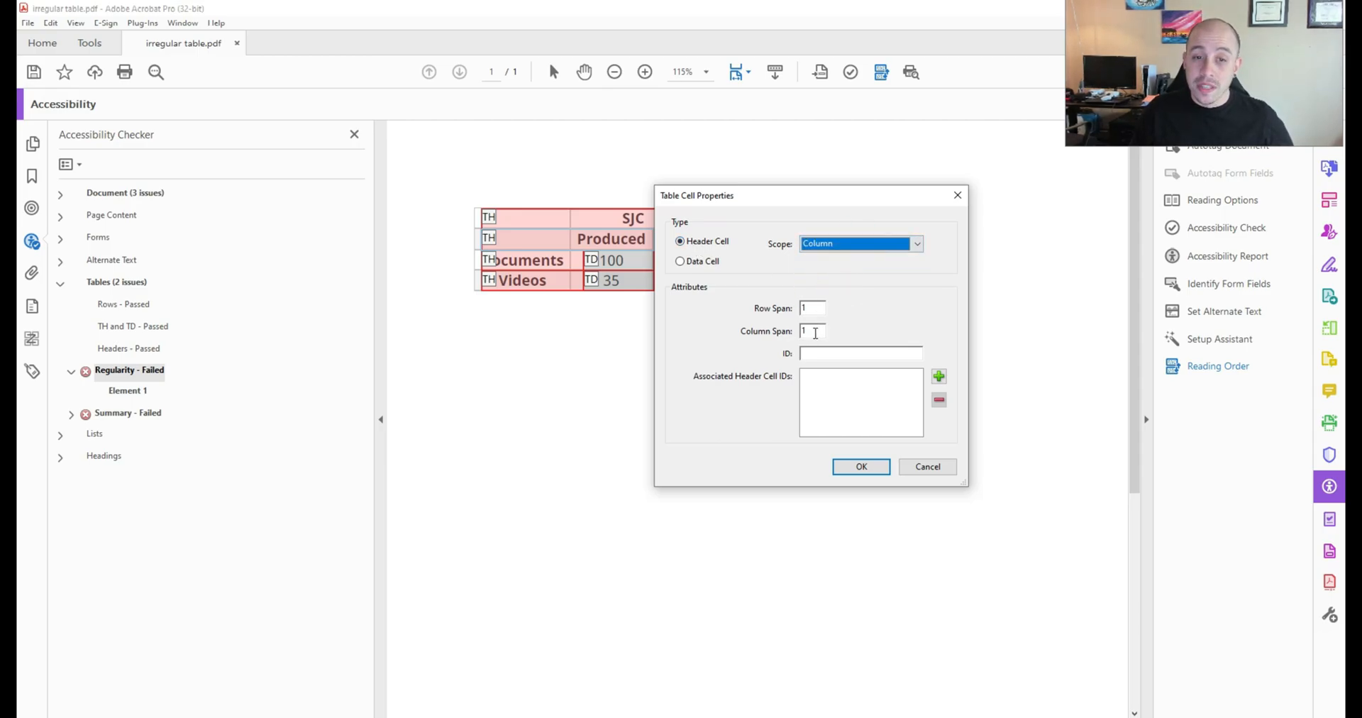
pyautogui.click(810, 332)
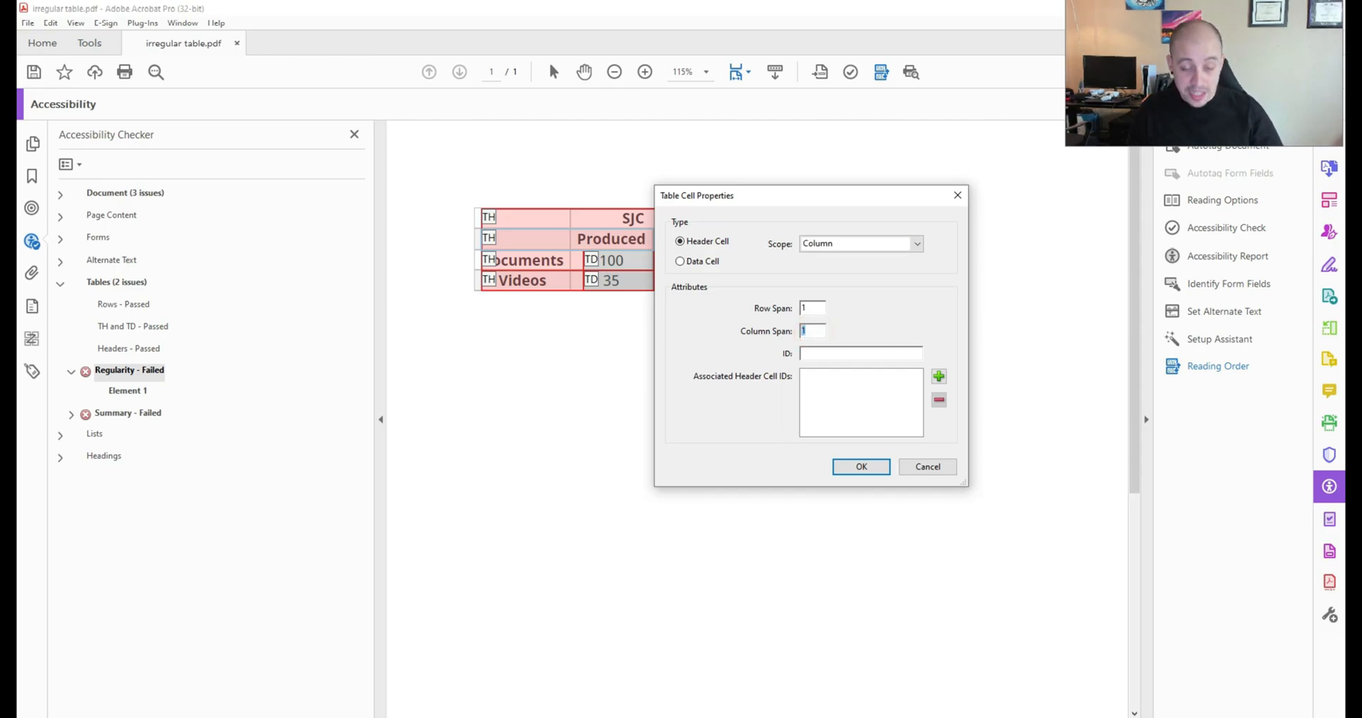
pyautogui.click(861, 467)
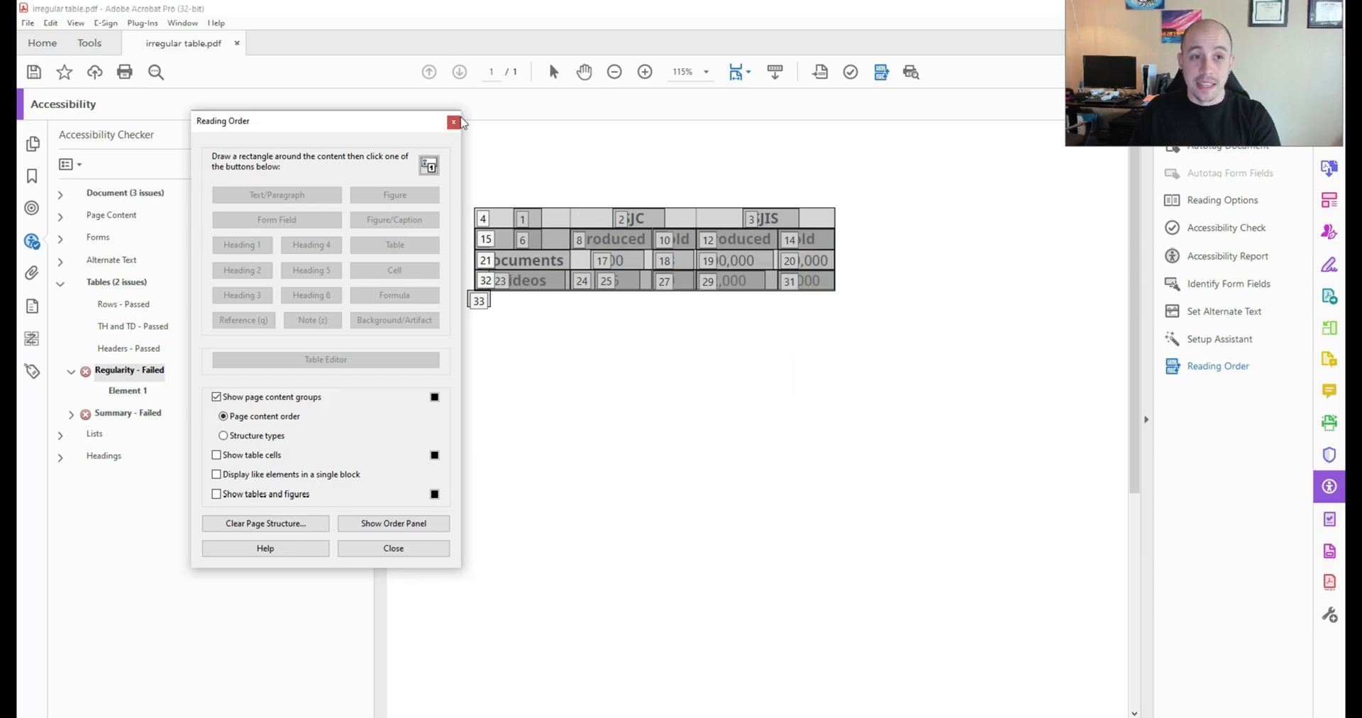
# - Close the Reading Order tools and open the Tags panel
pyautogui.click(453, 122)
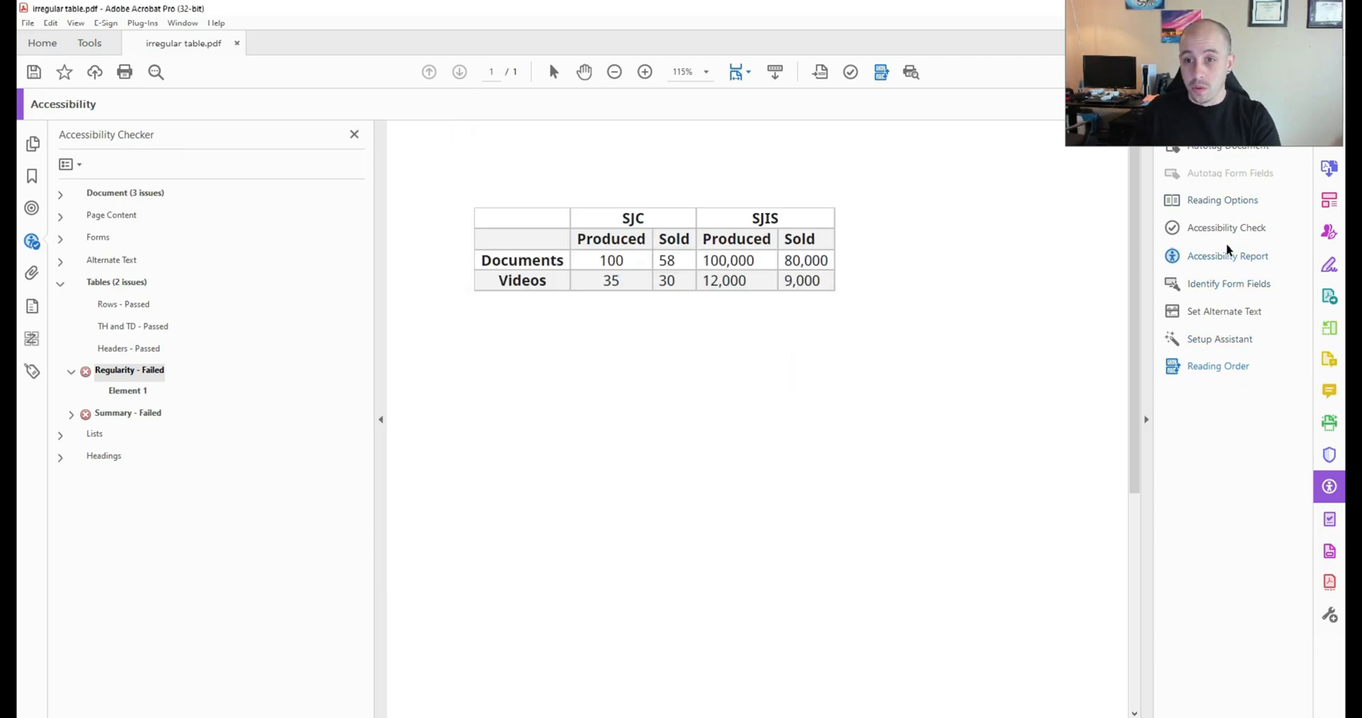
pyautogui.click(32, 371)
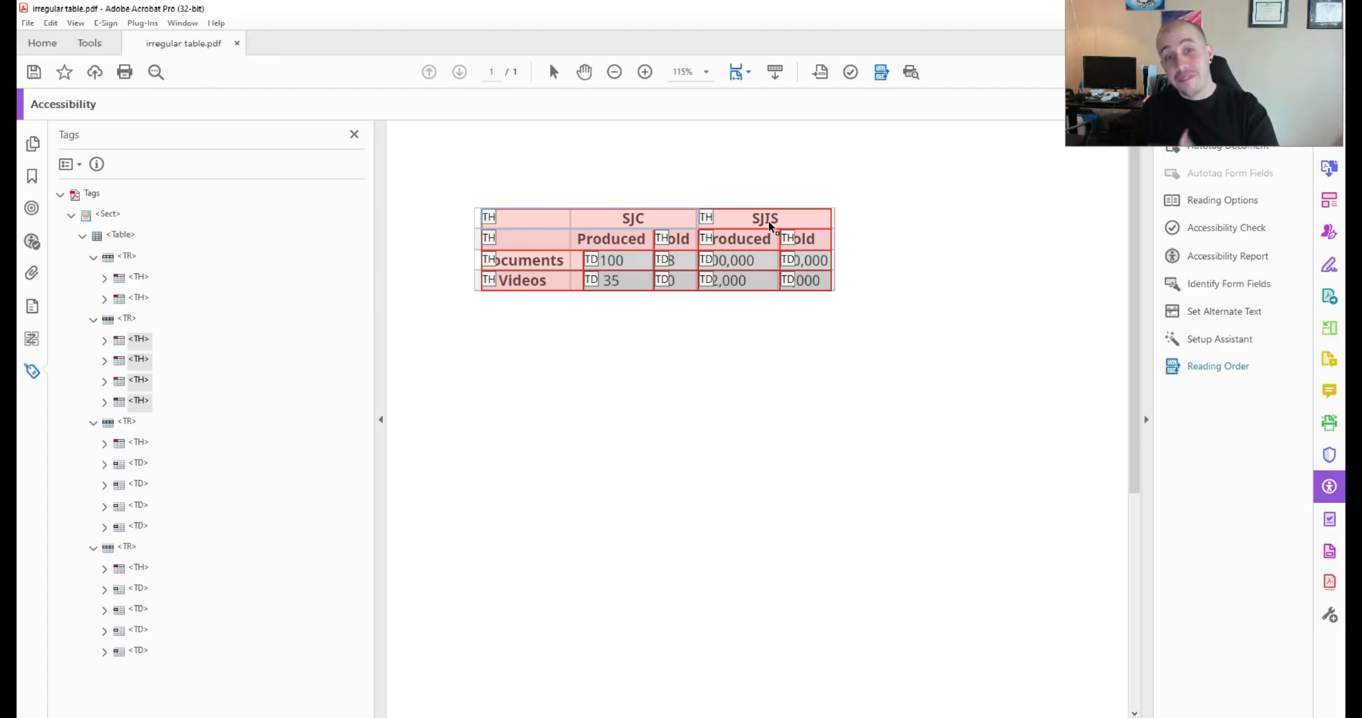
pyautogui.moveTo(604, 226)
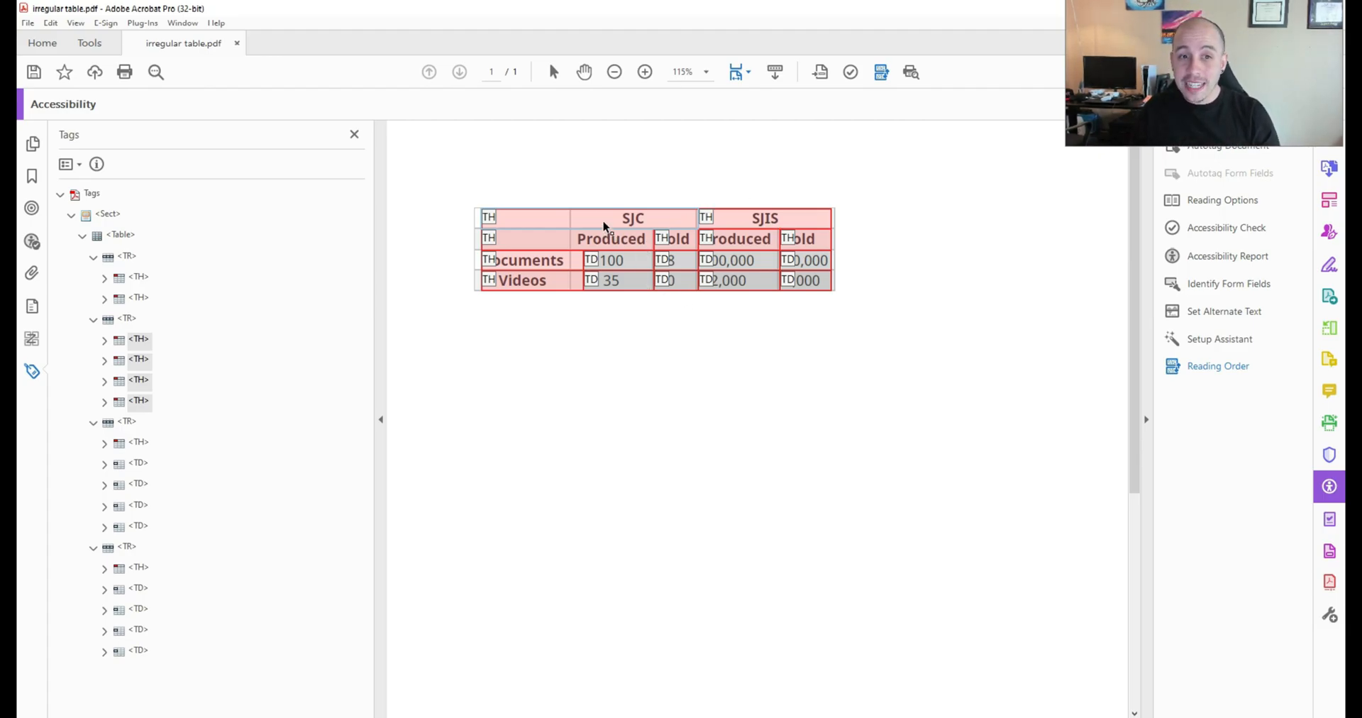
pyautogui.moveTo(612, 218)
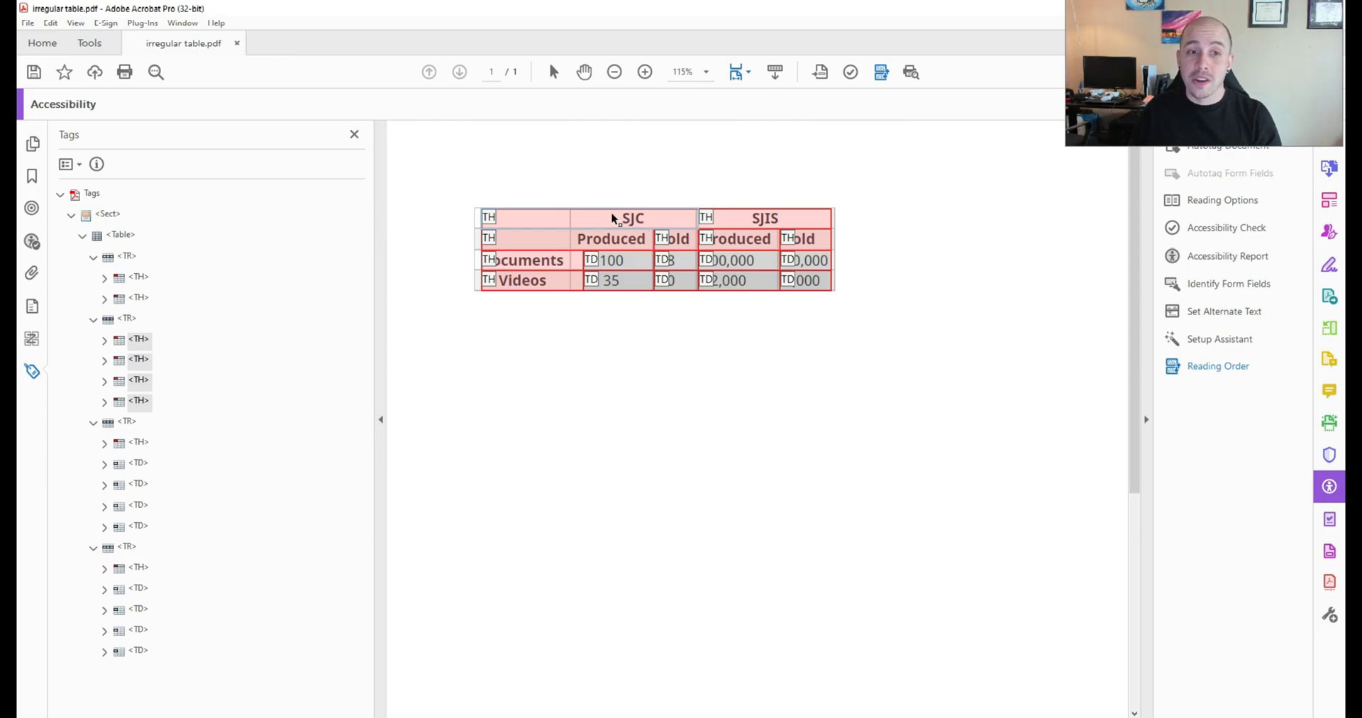
pyautogui.moveTo(684, 217)
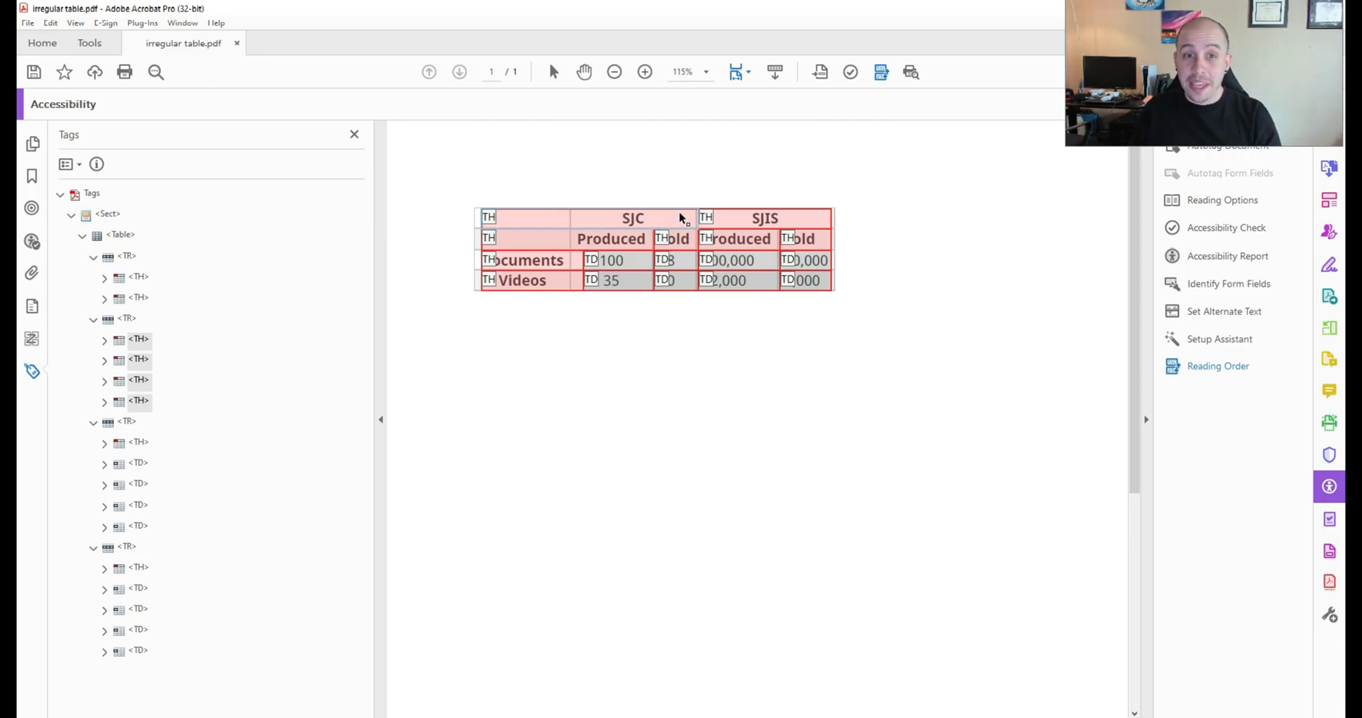
pyautogui.moveTo(638, 283)
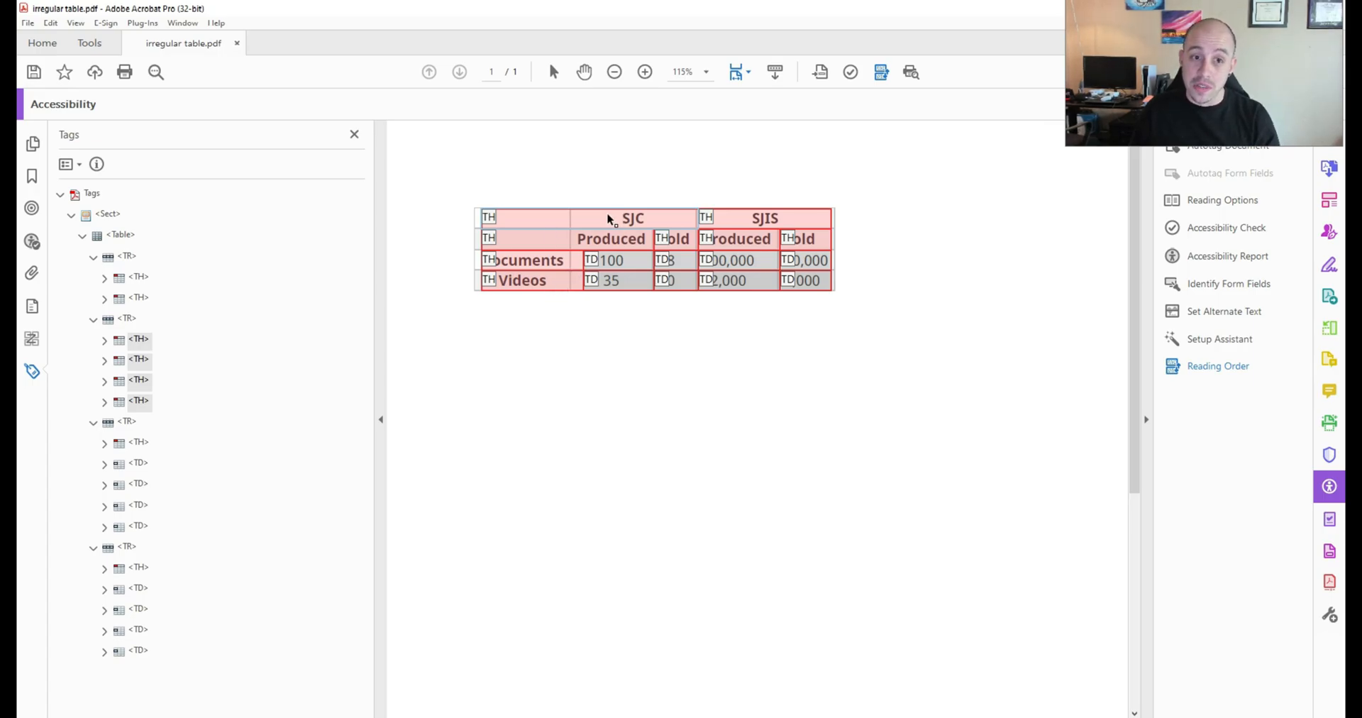
# - Apply a new column span to the SJC header cell in Table Cell Properties
pyautogui.rightClick(608, 217)
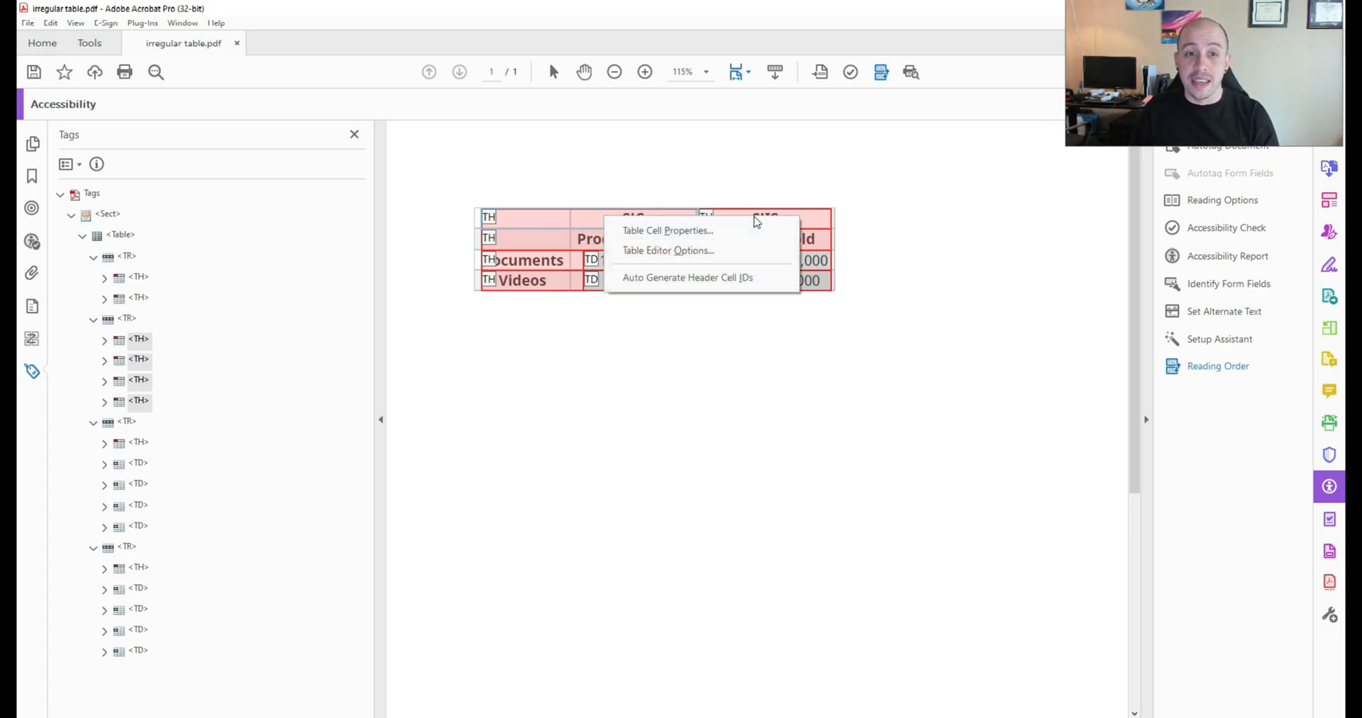
pyautogui.click(667, 231)
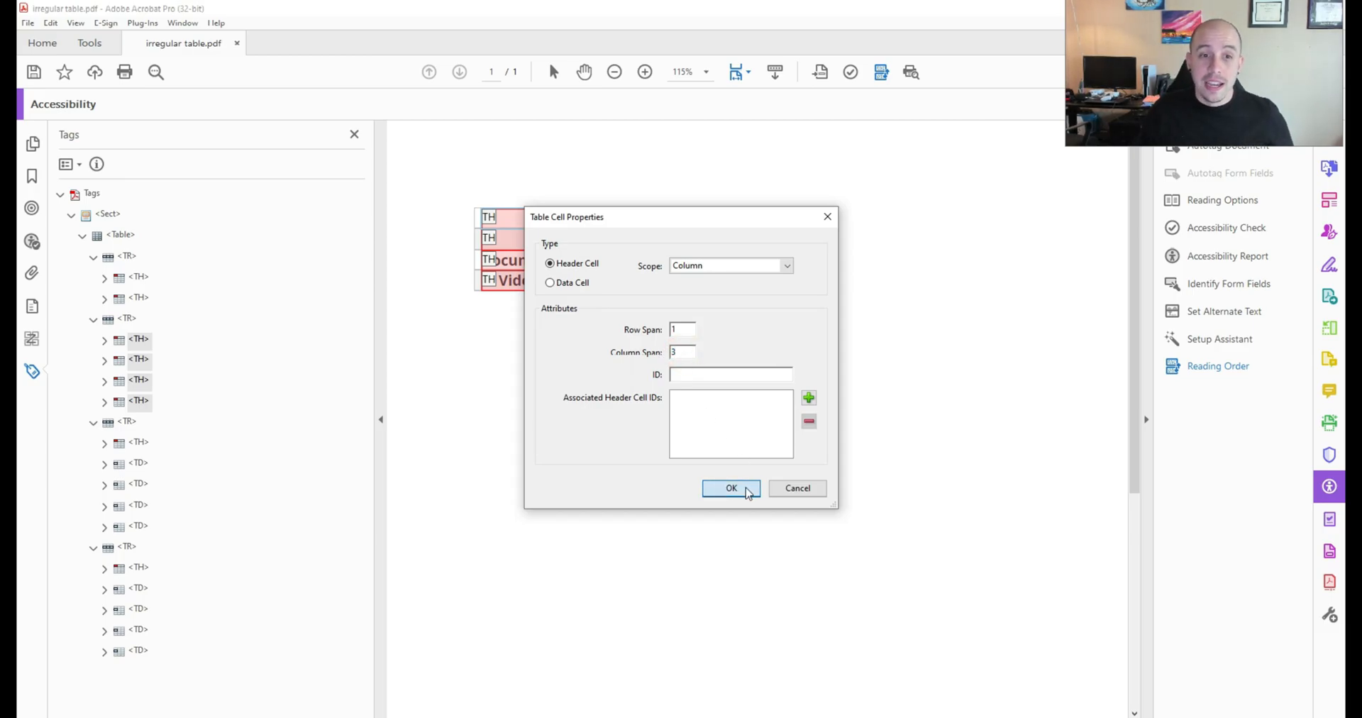
pyautogui.click(731, 487)
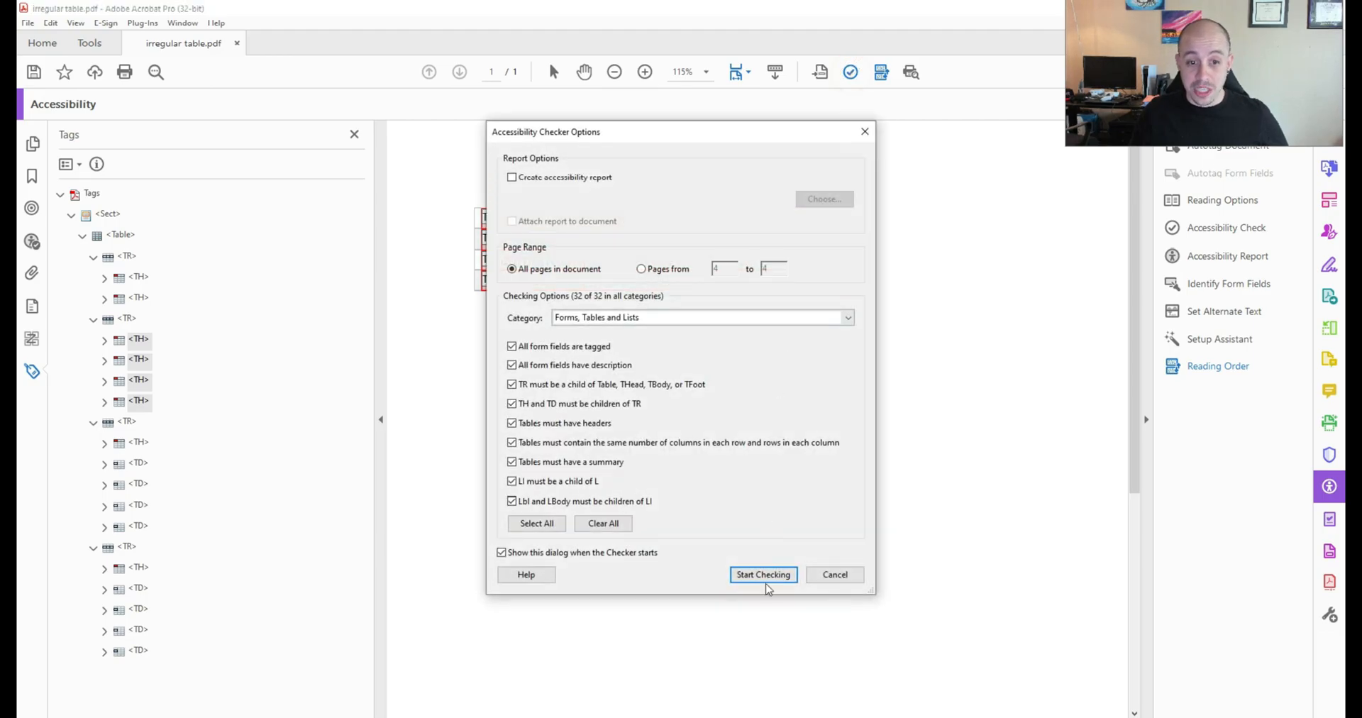
# - Start the accessibility check and expand Tables to confirm Regularity passed
pyautogui.click(762, 575)
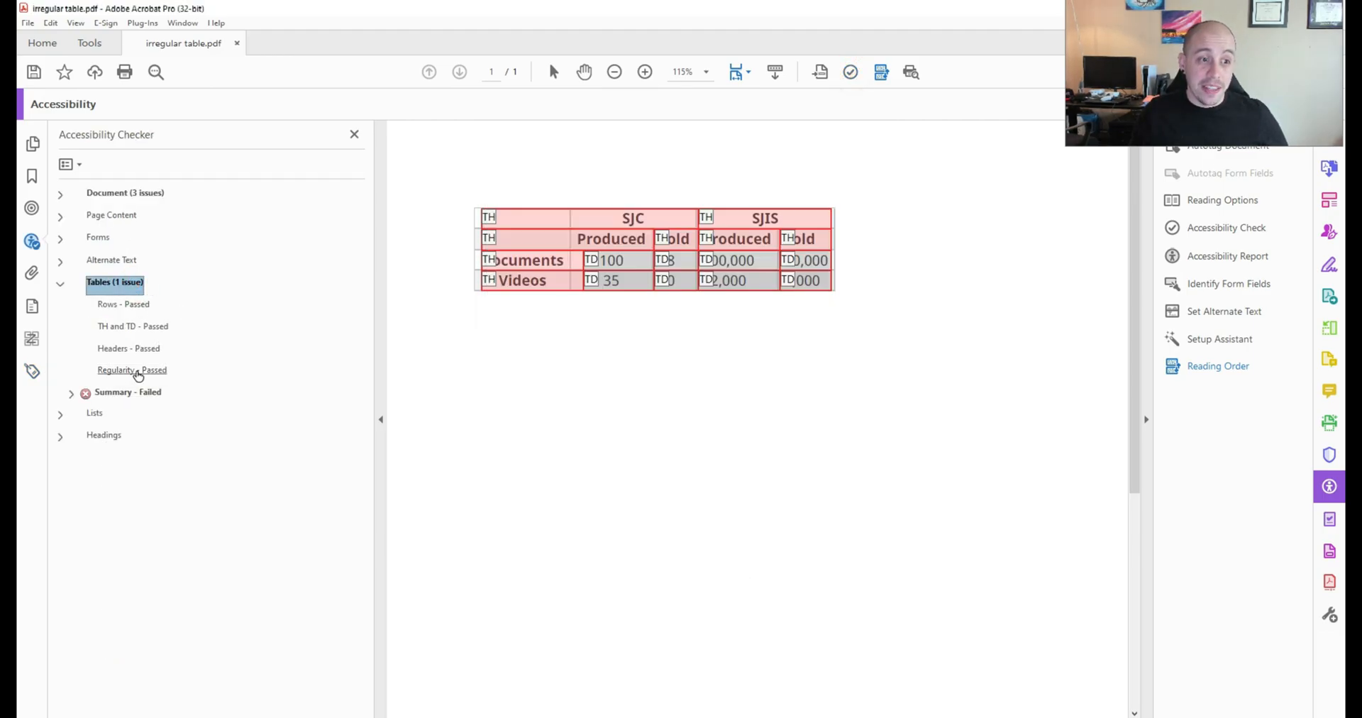
pyautogui.click(132, 370)
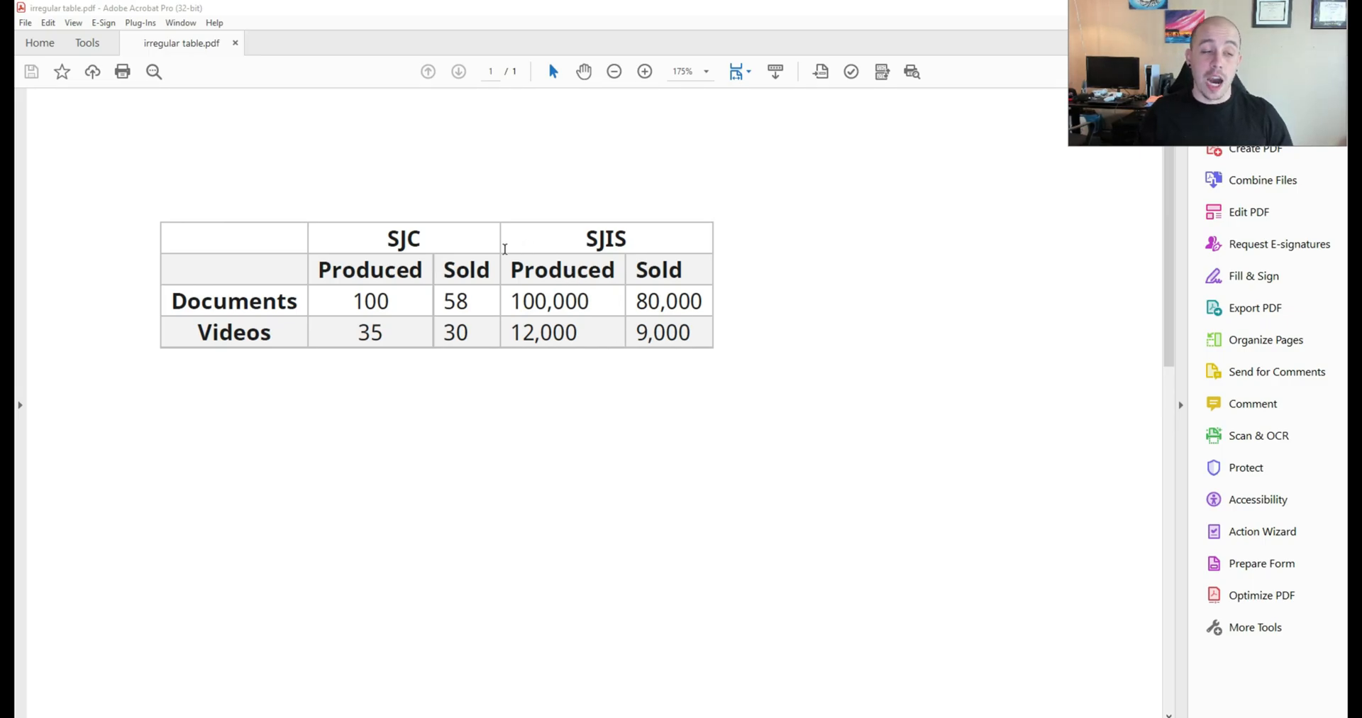
pyautogui.moveTo(19, 409)
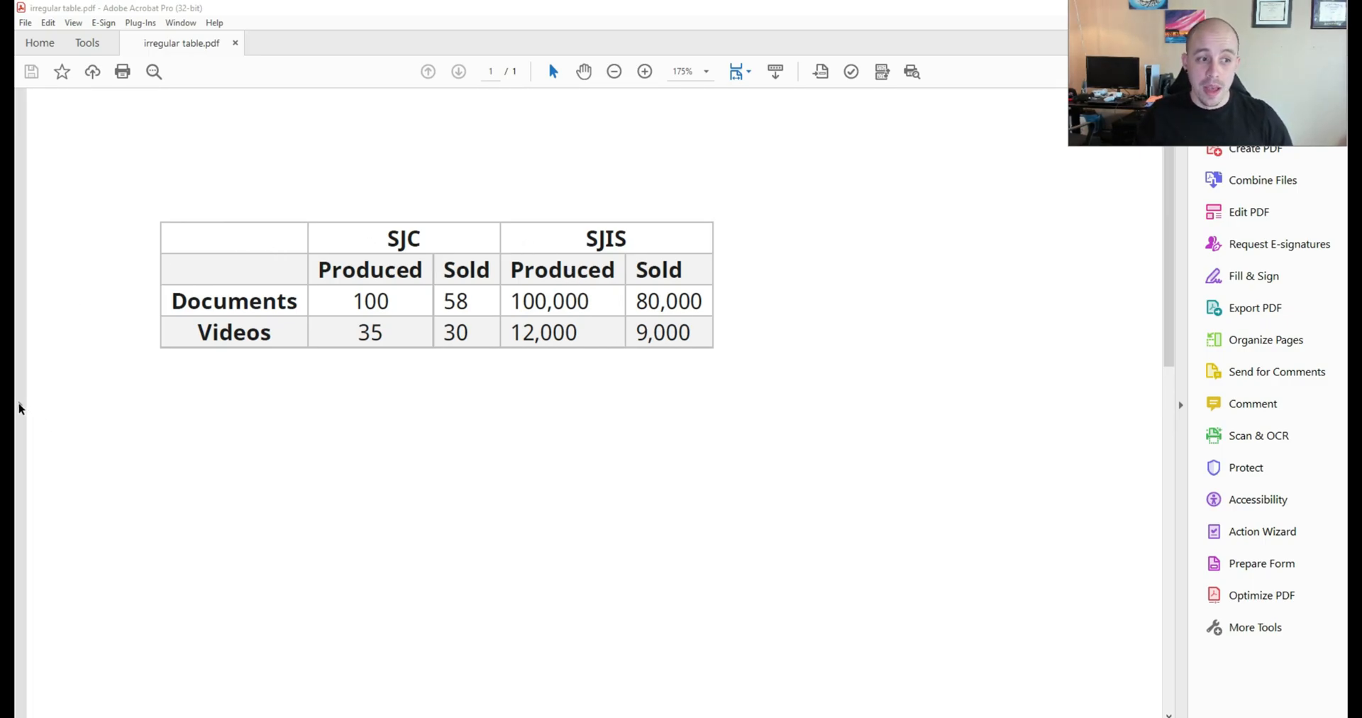
# - Expand the Table and first TR tags, and add a new TD tag
pyautogui.click(30, 309)
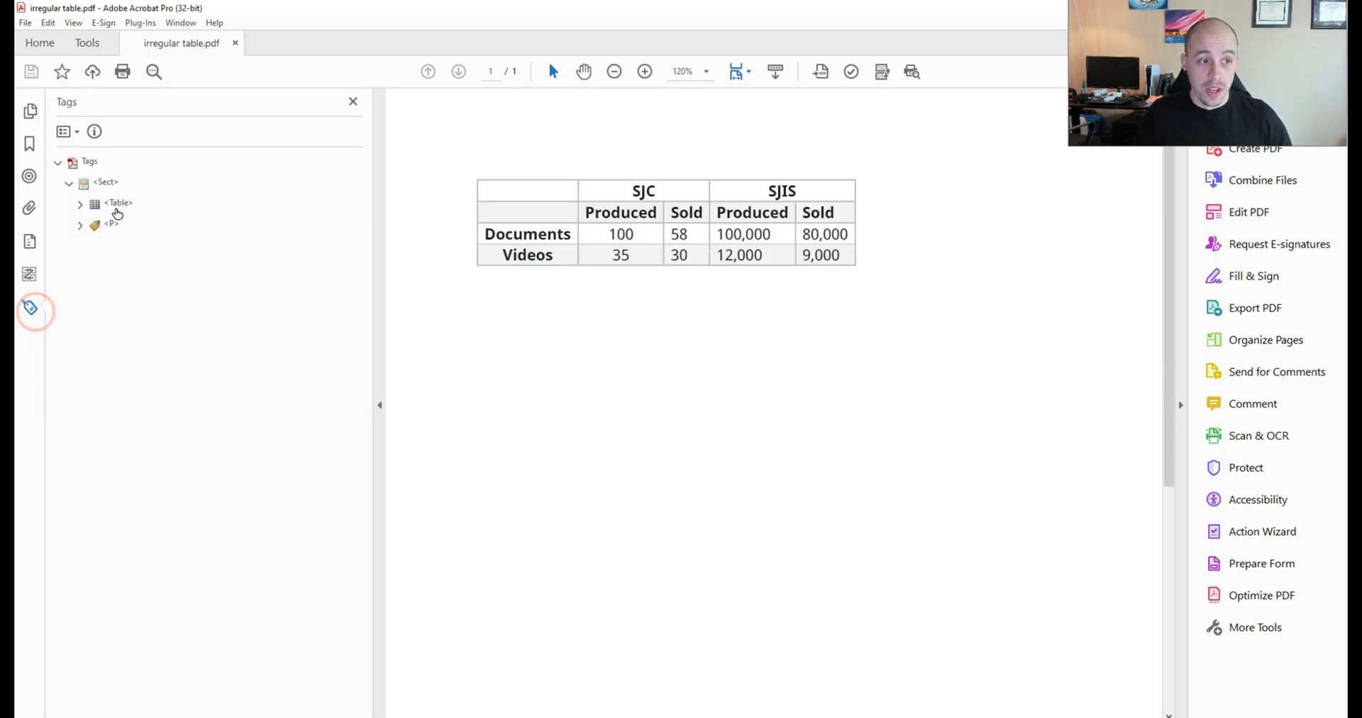
pyautogui.click(117, 204)
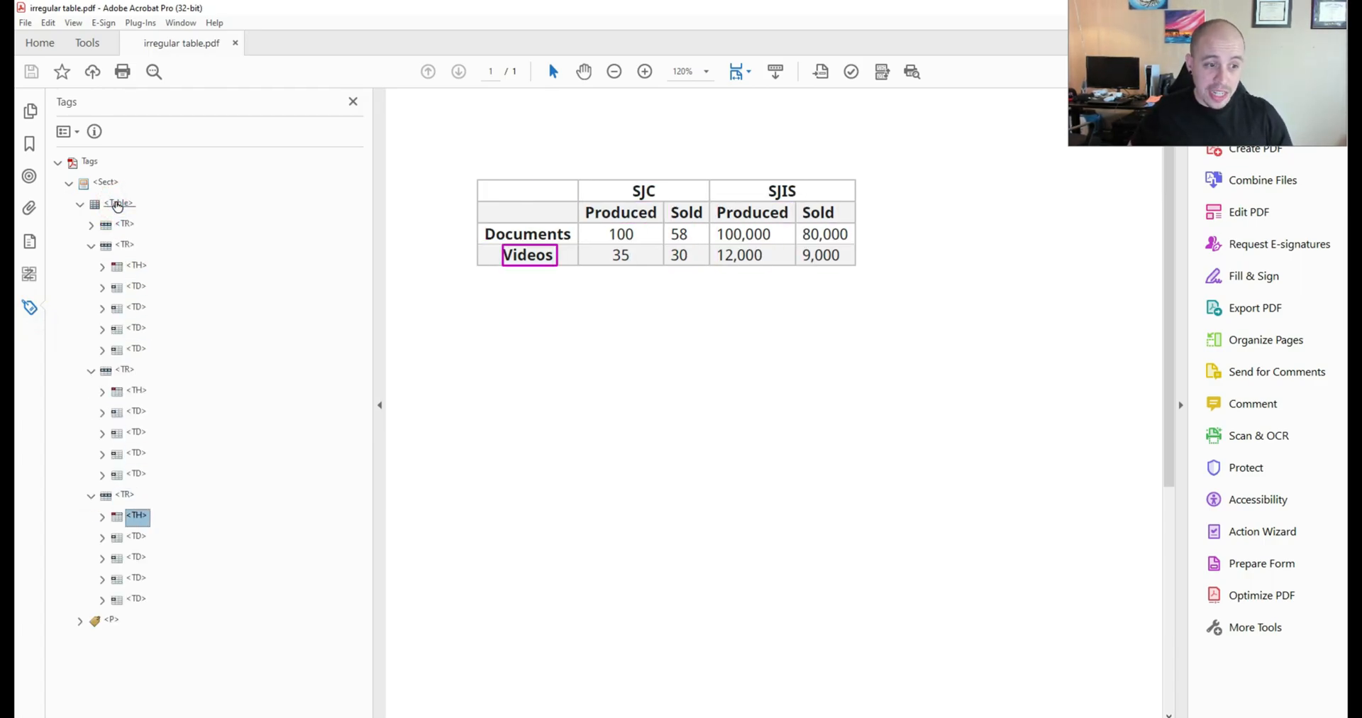
pyautogui.click(620, 254)
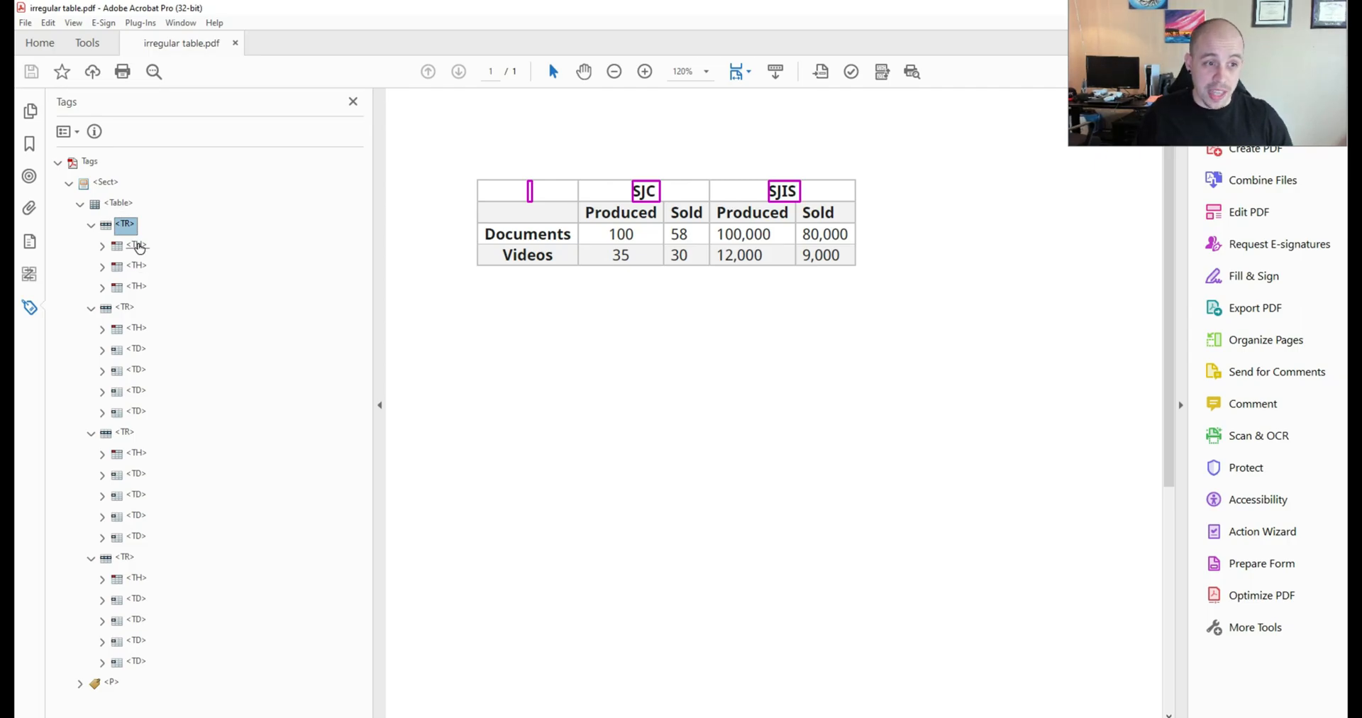
pyautogui.click(135, 245)
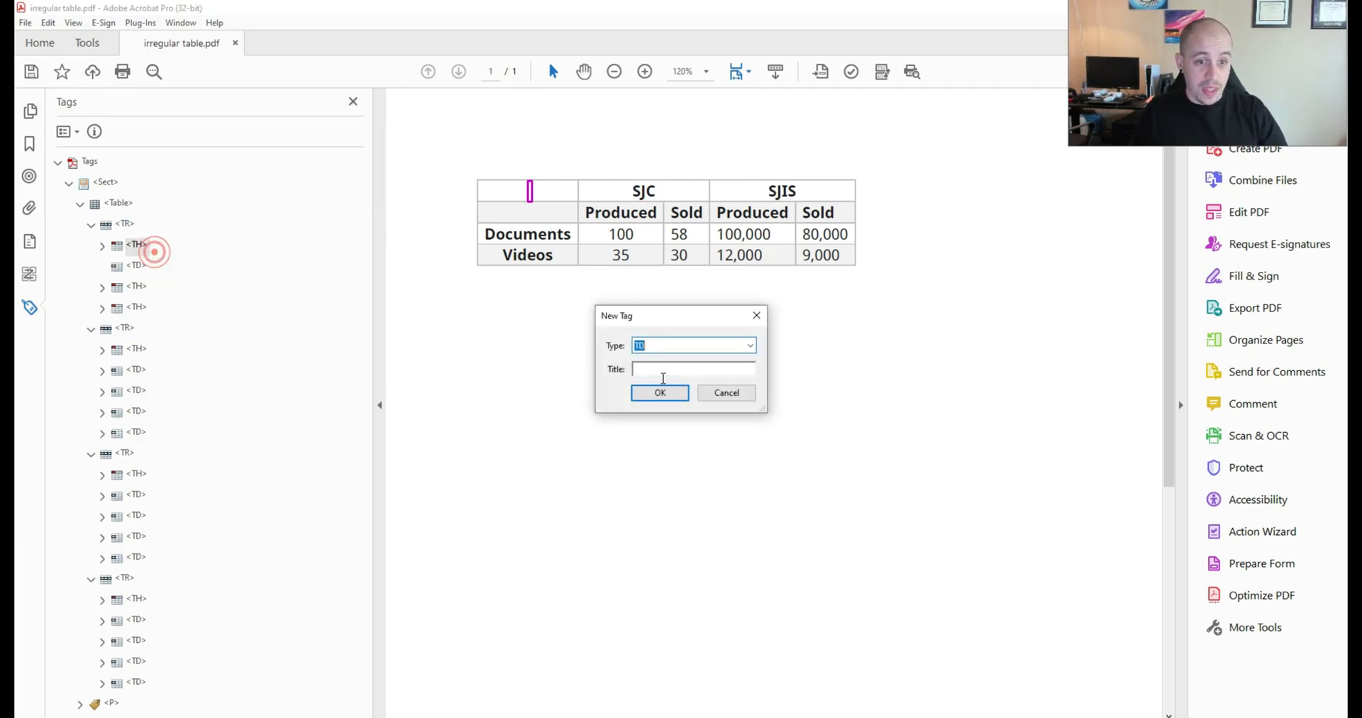
# - Confirm the second blank TD and retag the empty corner cells as TD
pyautogui.click(659, 393)
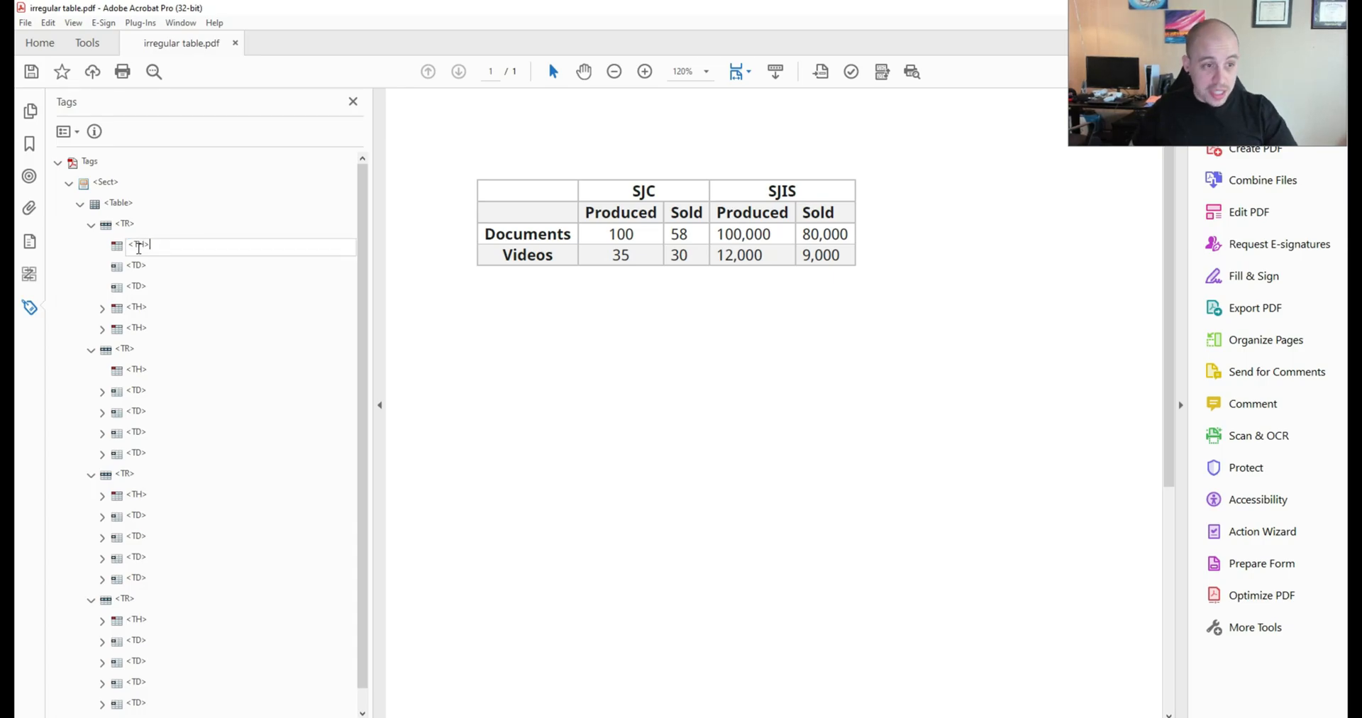
pyautogui.click(136, 286)
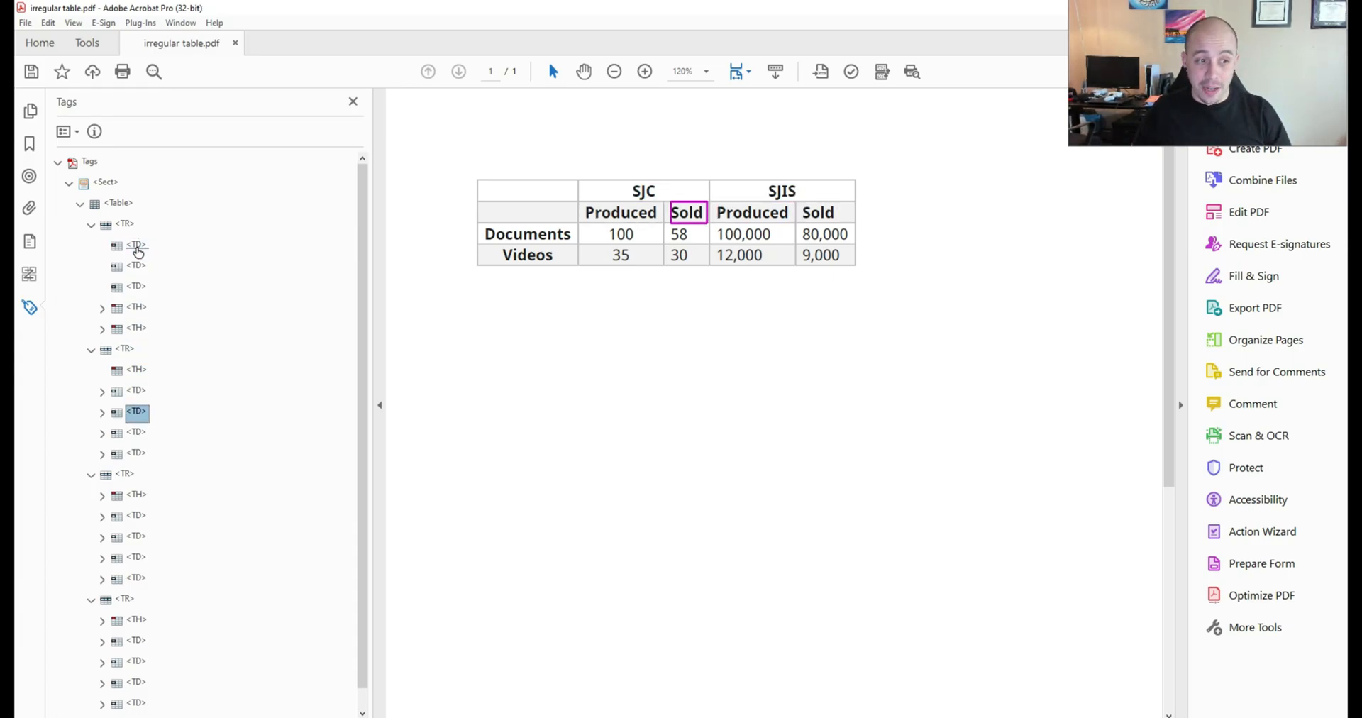
pyautogui.doubleClick(135, 368)
pyautogui.write('D')
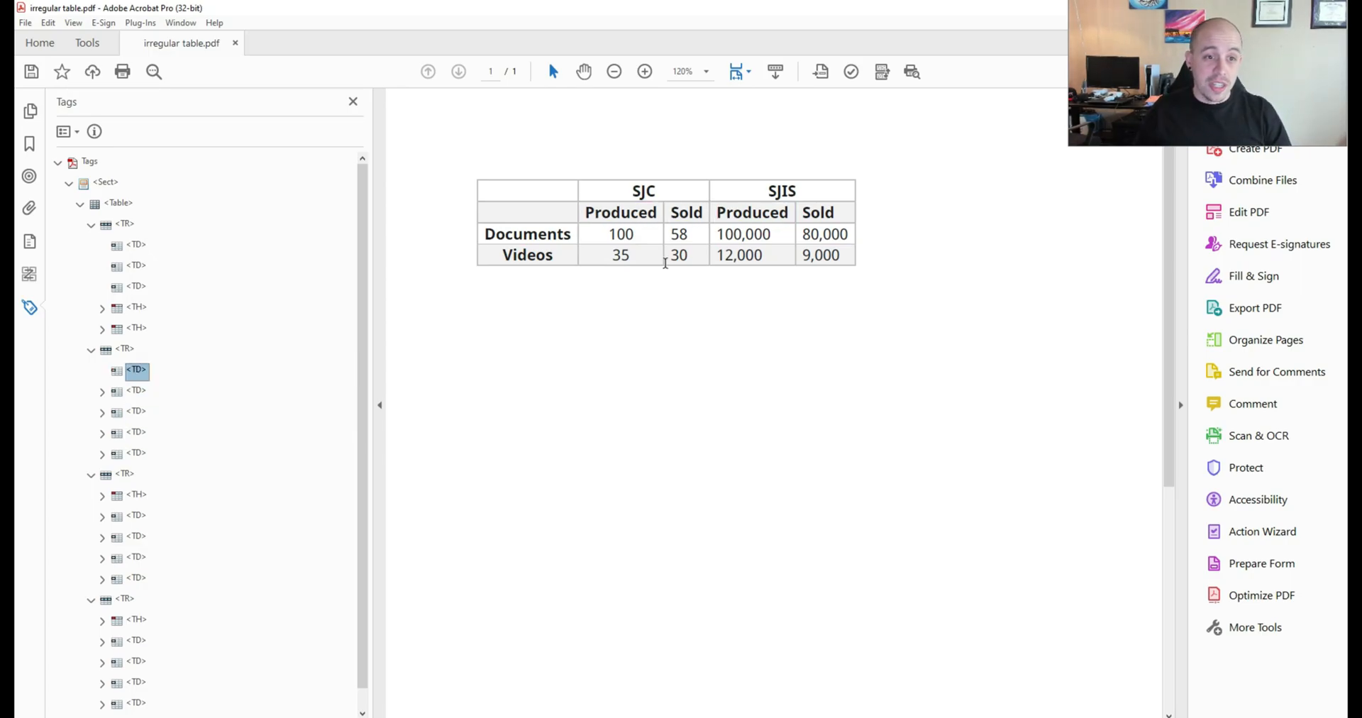
pyautogui.moveTo(158, 364)
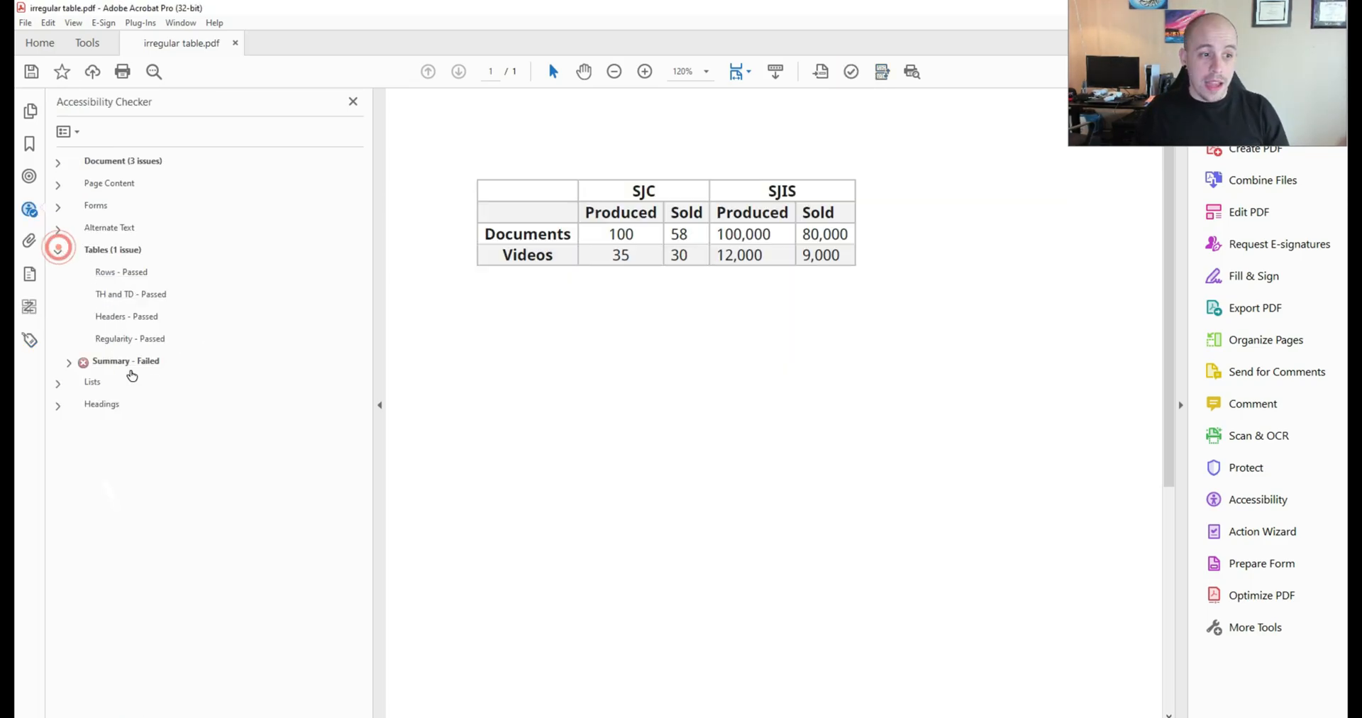
# - Review the passing Regularity result, reopen the tag tree, and select the SJC header text
pyautogui.click(129, 338)
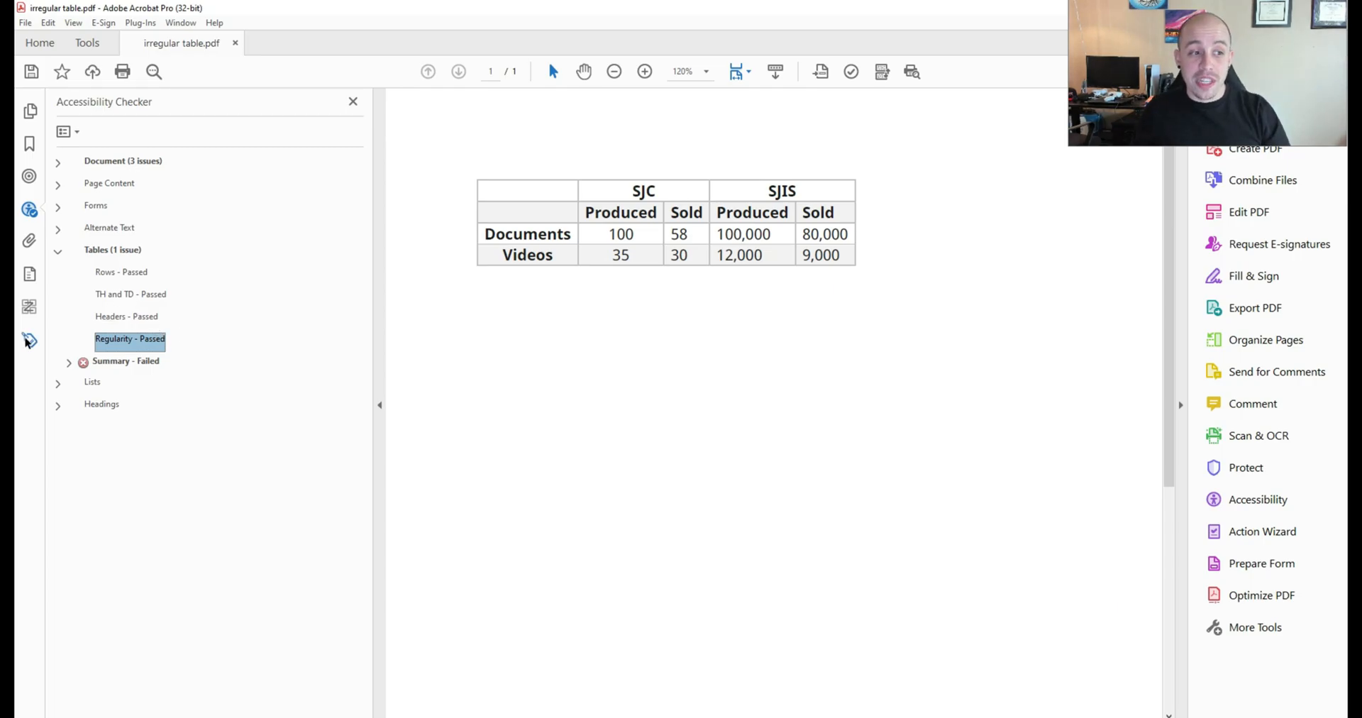
pyautogui.click(28, 340)
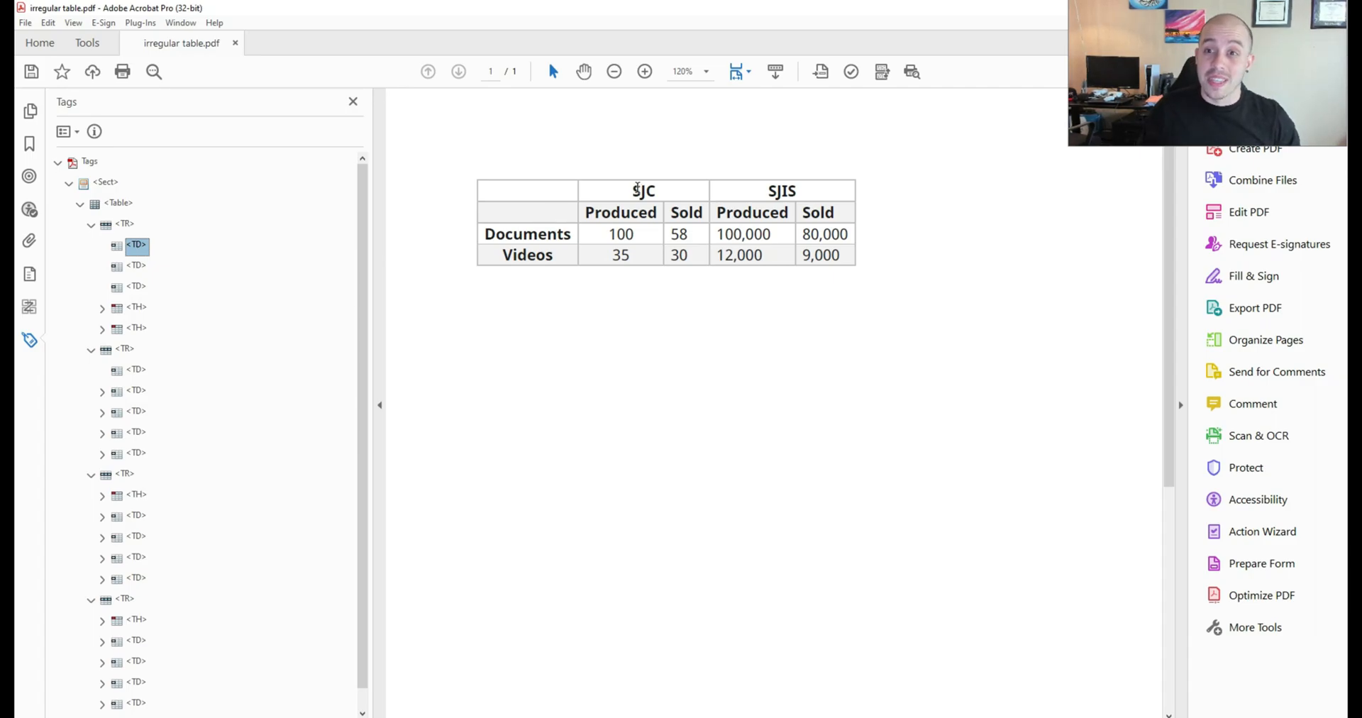
pyautogui.click(638, 190)
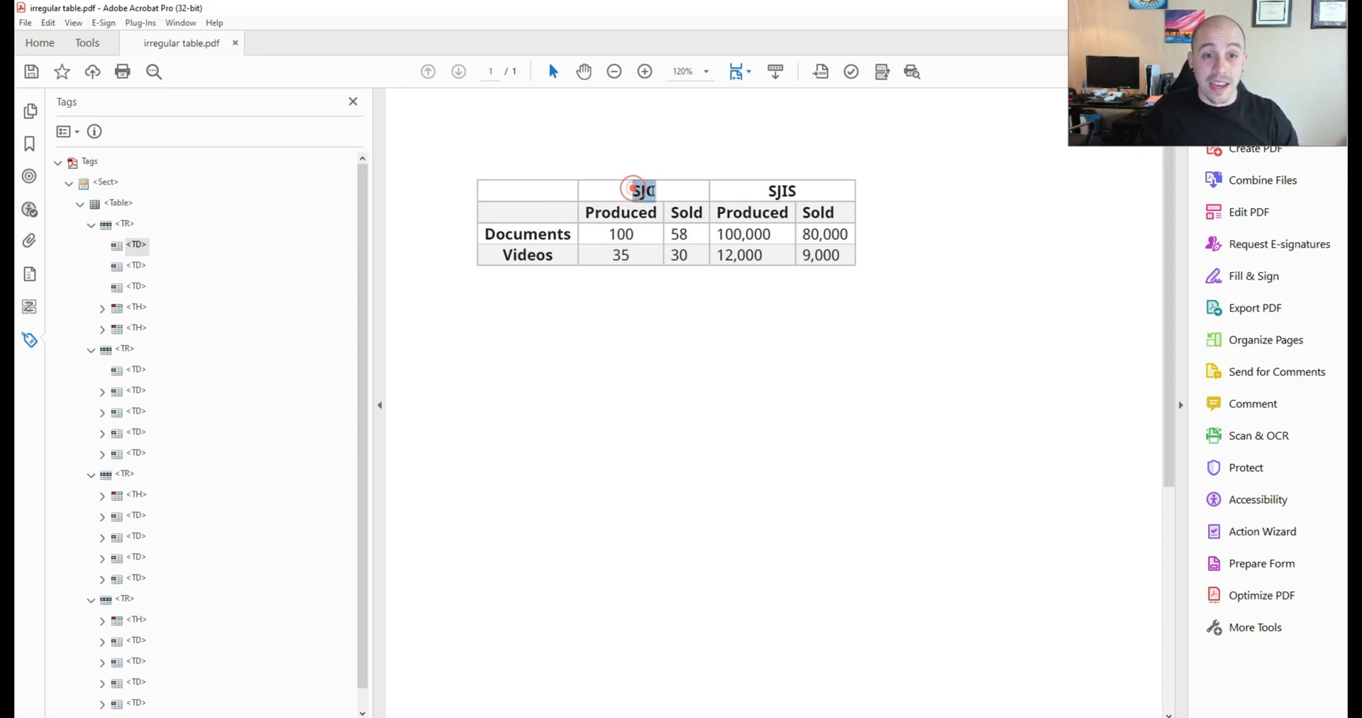